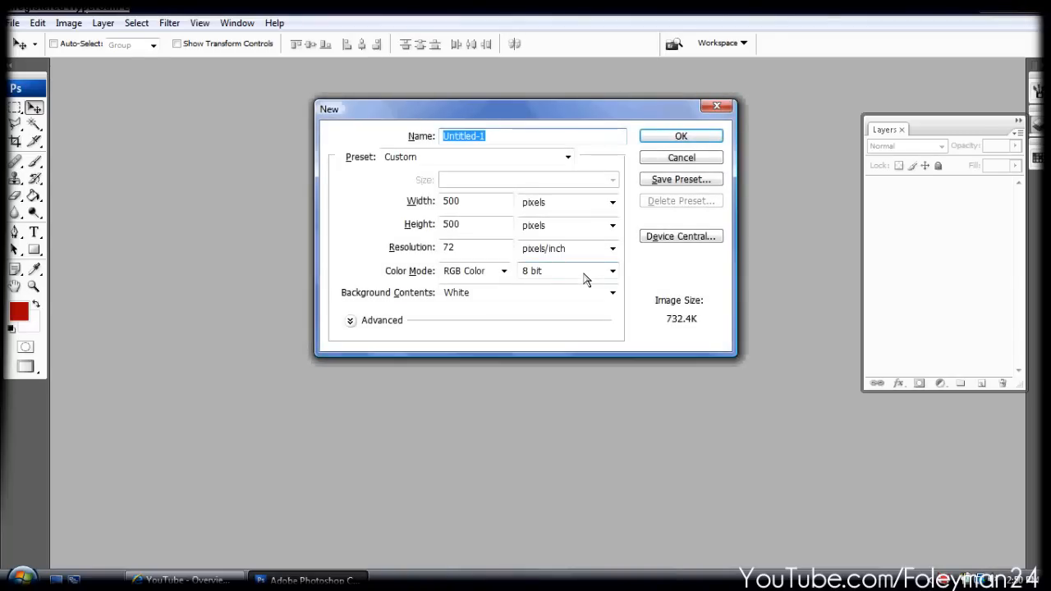
# Step: Create a 500×500 px document and type 'FoleyLoaded' in dark red graffiti lettering
pyautogui.click(681, 135)
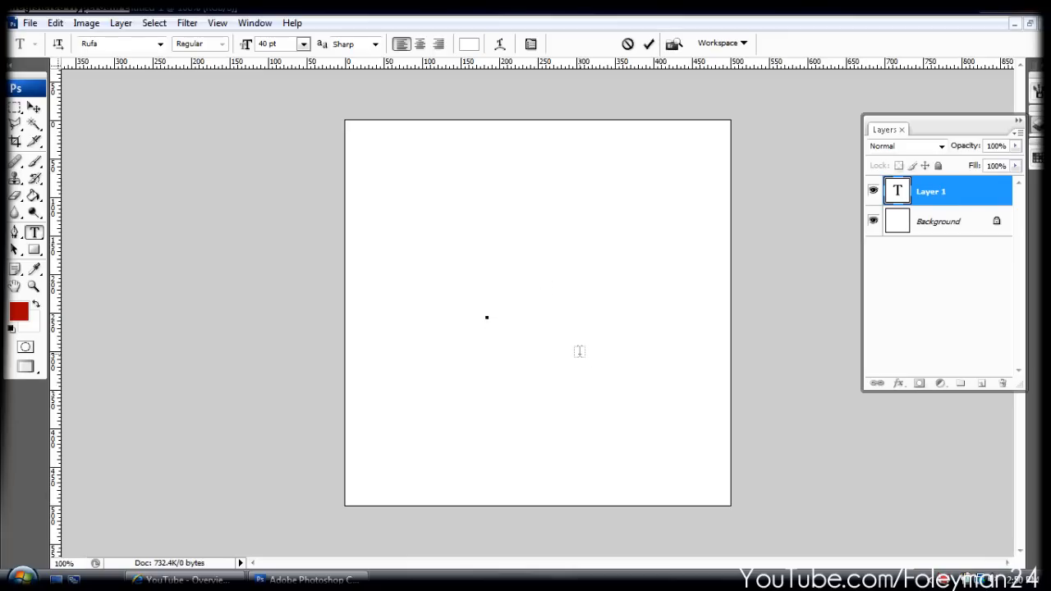
pyautogui.click(486, 318)
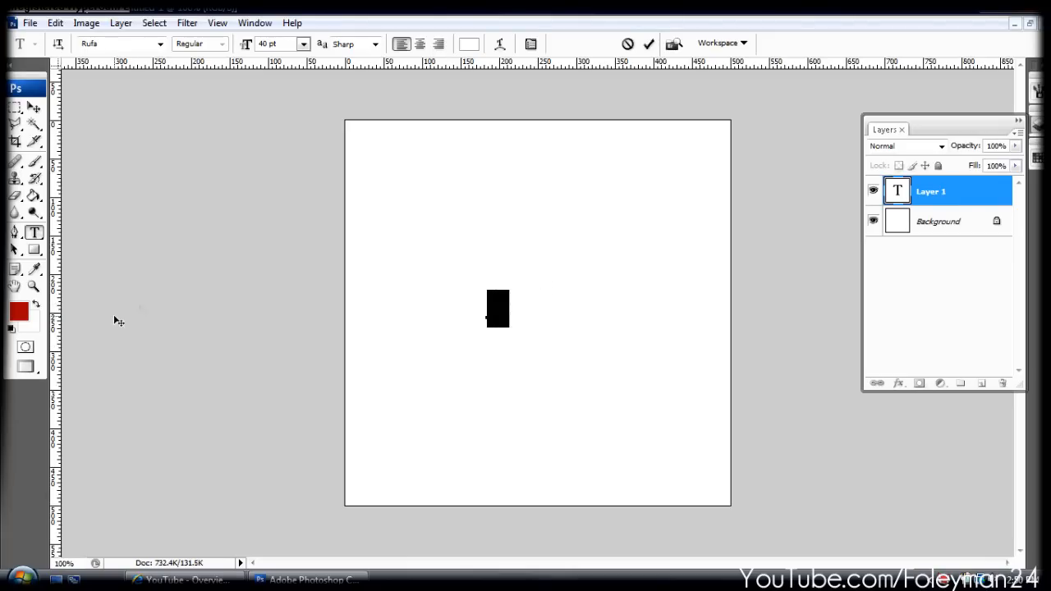
pyautogui.click(14, 315)
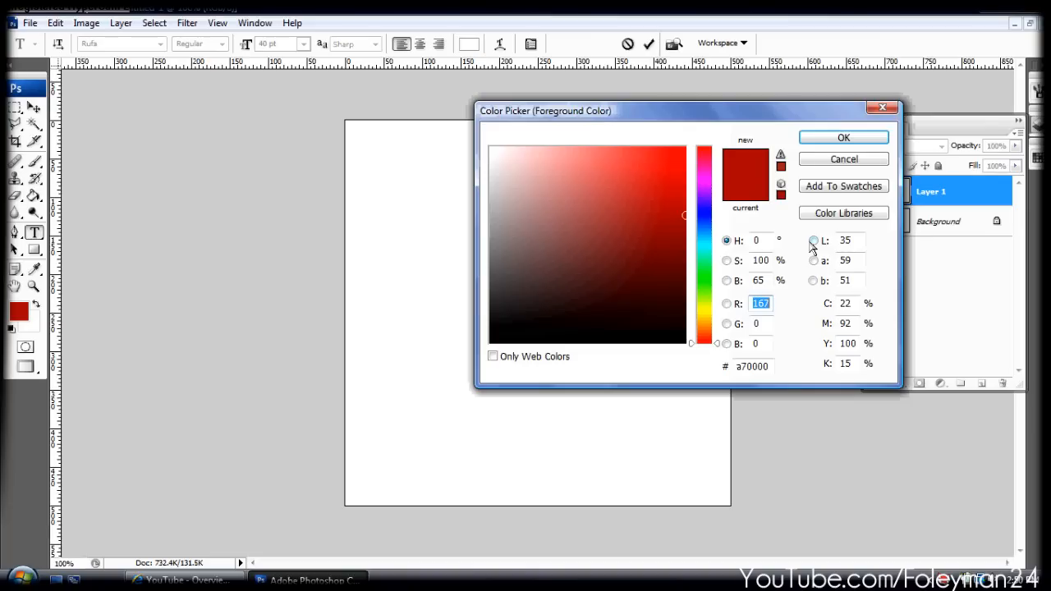
pyautogui.click(843, 137)
pyautogui.write('FoleyLoaded')
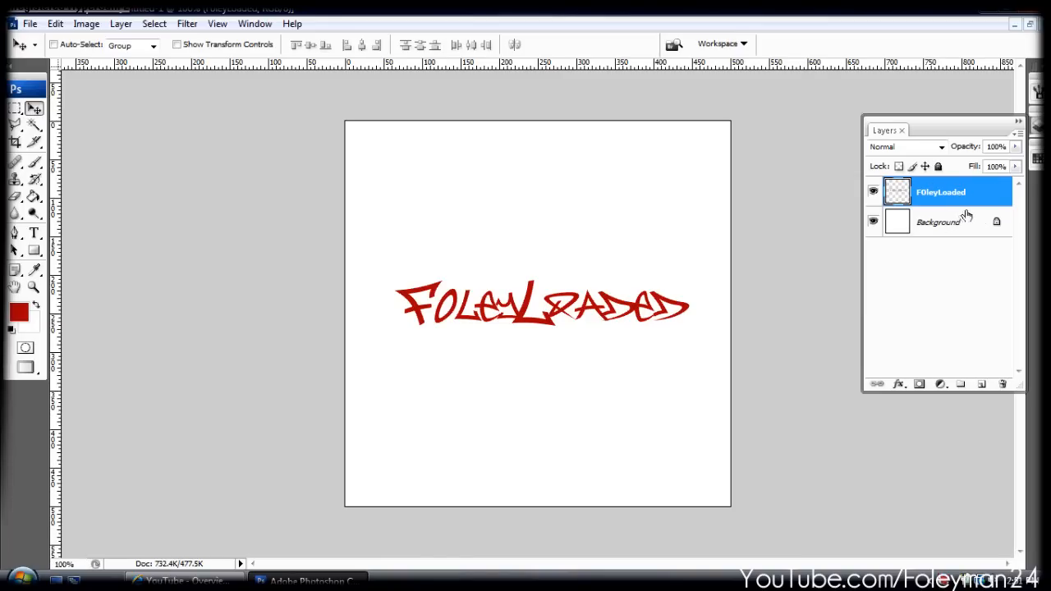
# Step: Enable Drop Shadow in the FoleyLoaded layer's Blending Options
pyautogui.rightClick(942, 192)
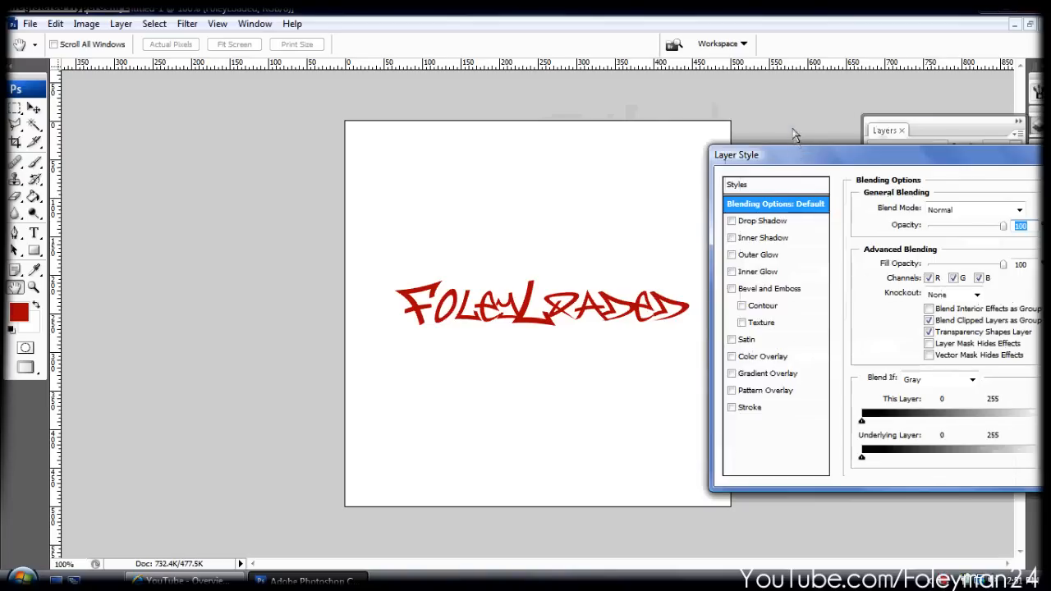
pyautogui.click(728, 192)
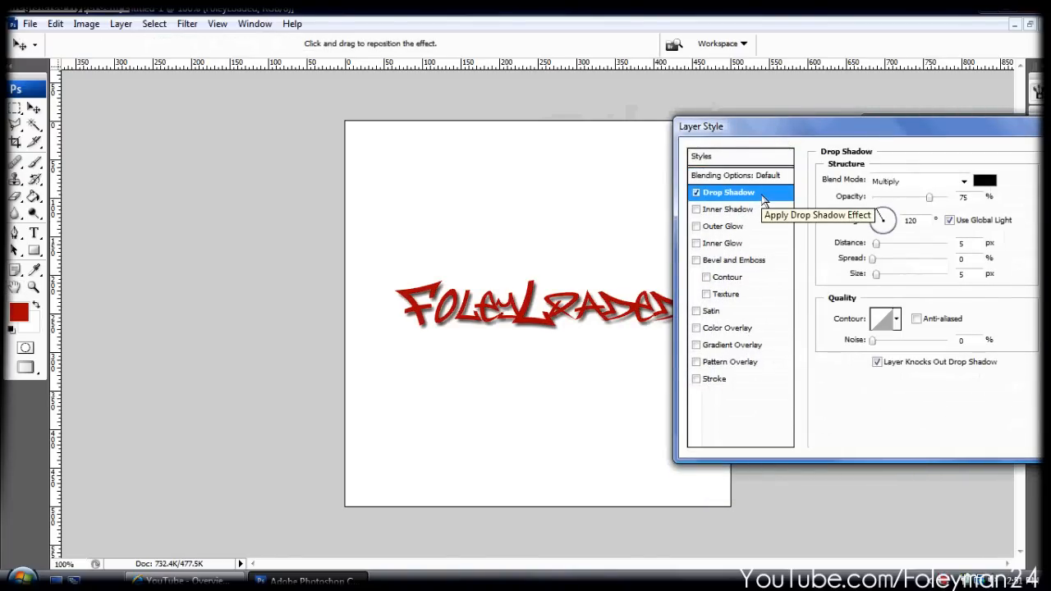
pyautogui.moveTo(843, 143)
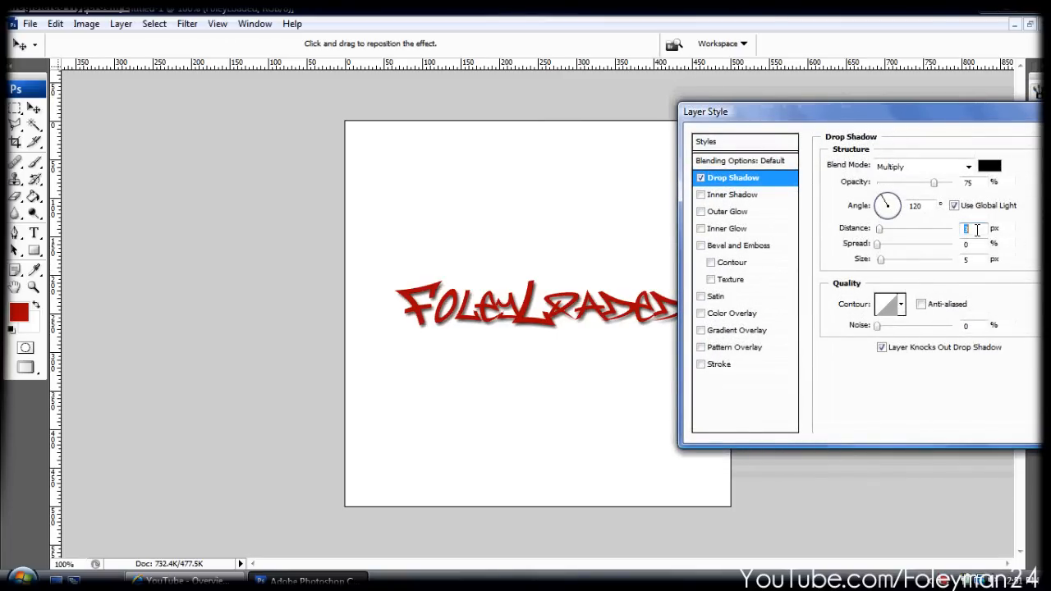
pyautogui.moveTo(977, 228)
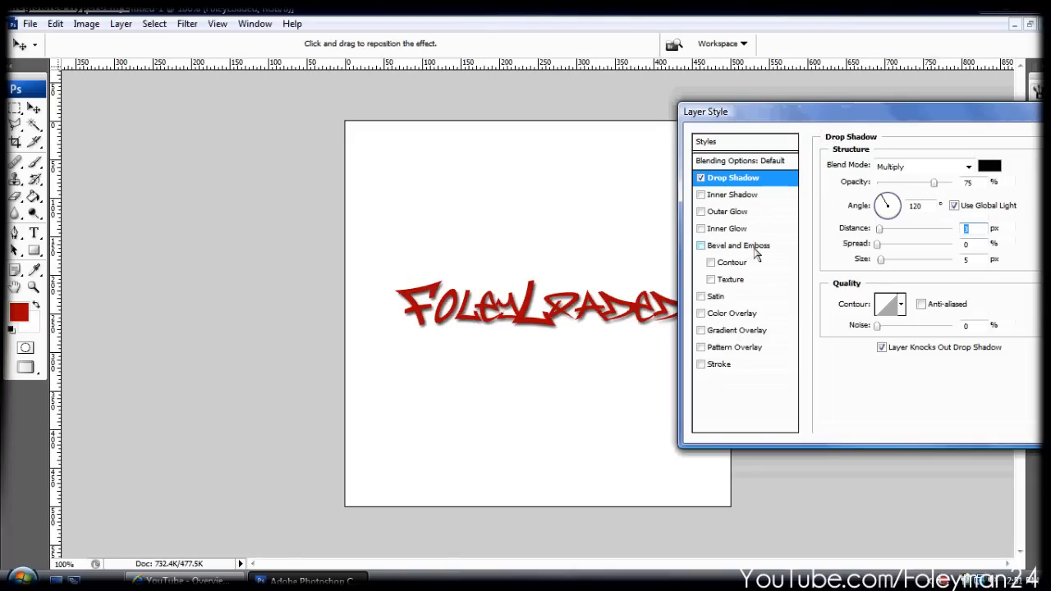
# Step: Enable Bevel and Emboss on FoleyLoaded with Size 15 and Soften 16
pyautogui.click(740, 245)
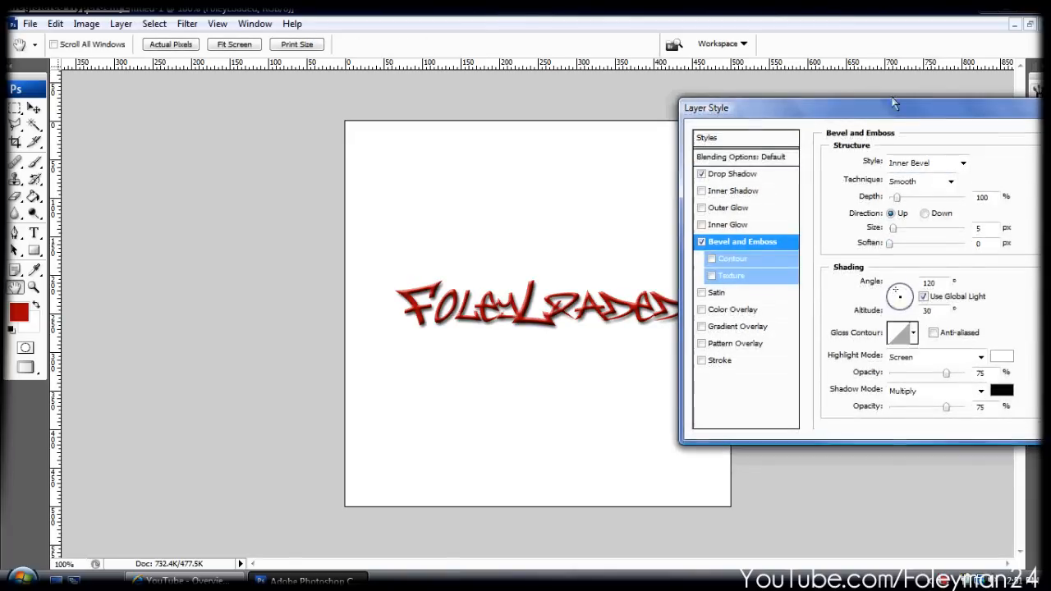
pyautogui.moveTo(895, 102); pyautogui.dragTo(904, 91)
pyautogui.write('16')
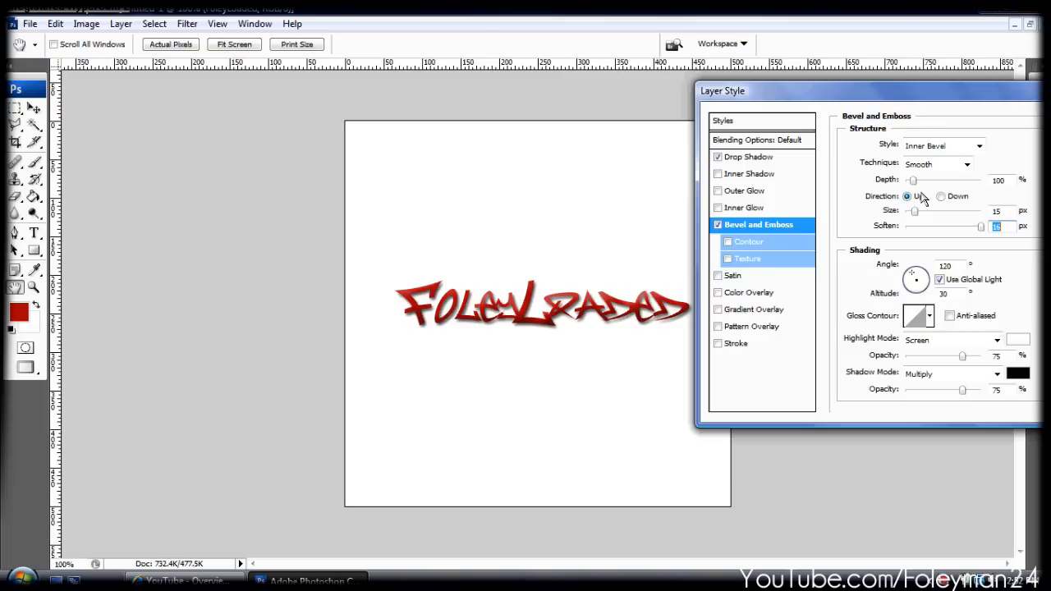
pyautogui.moveTo(755, 258)
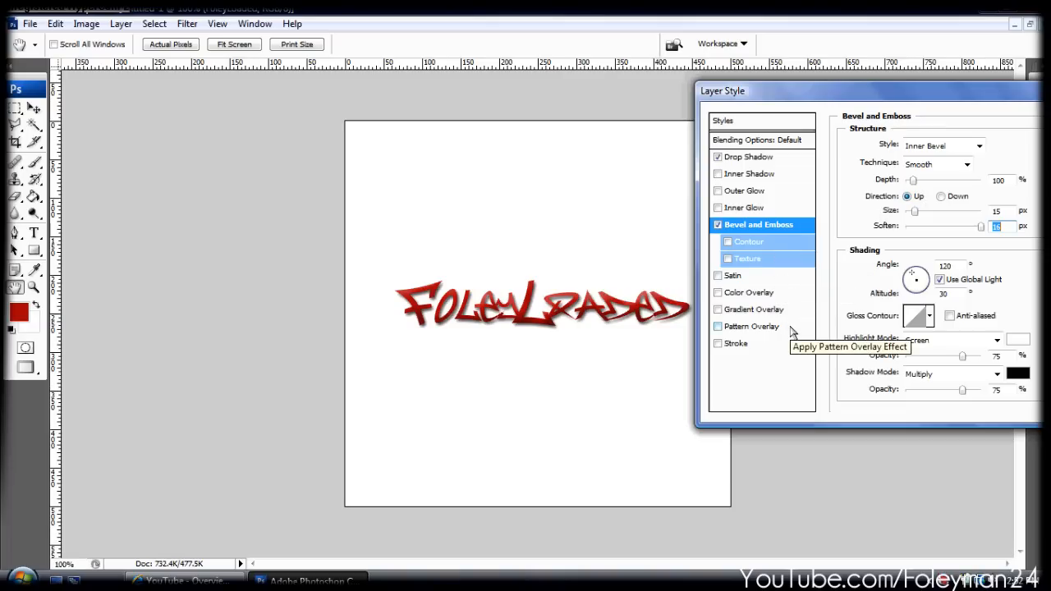
pyautogui.moveTo(774, 346)
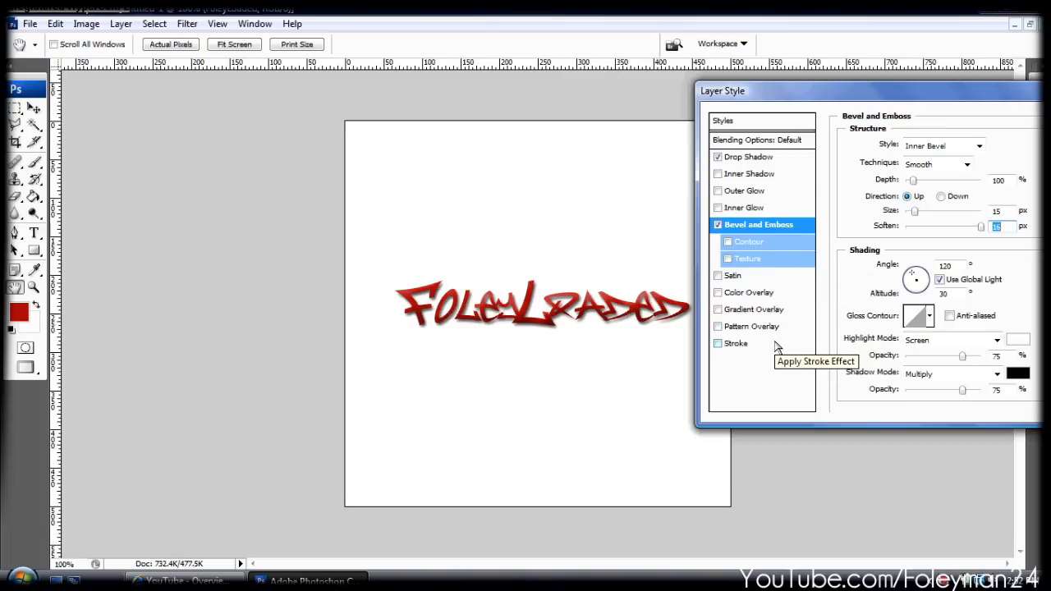
pyautogui.moveTo(803, 237)
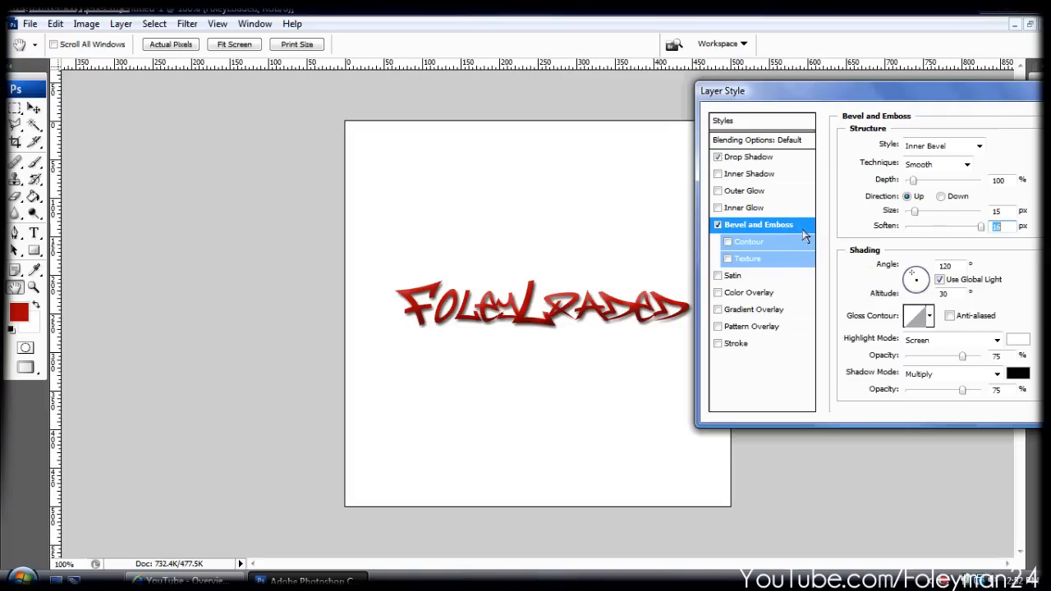
pyautogui.moveTo(777, 246)
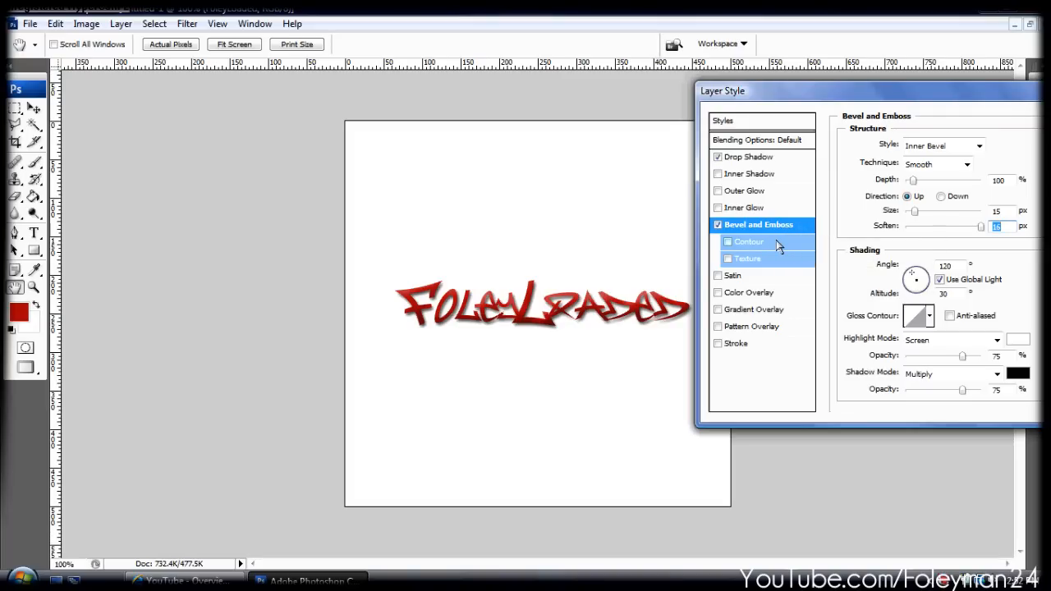
# Step: Try then remove Contour, Texture and Satin; set bevel light to angle 120, altitude 21
pyautogui.click(728, 240)
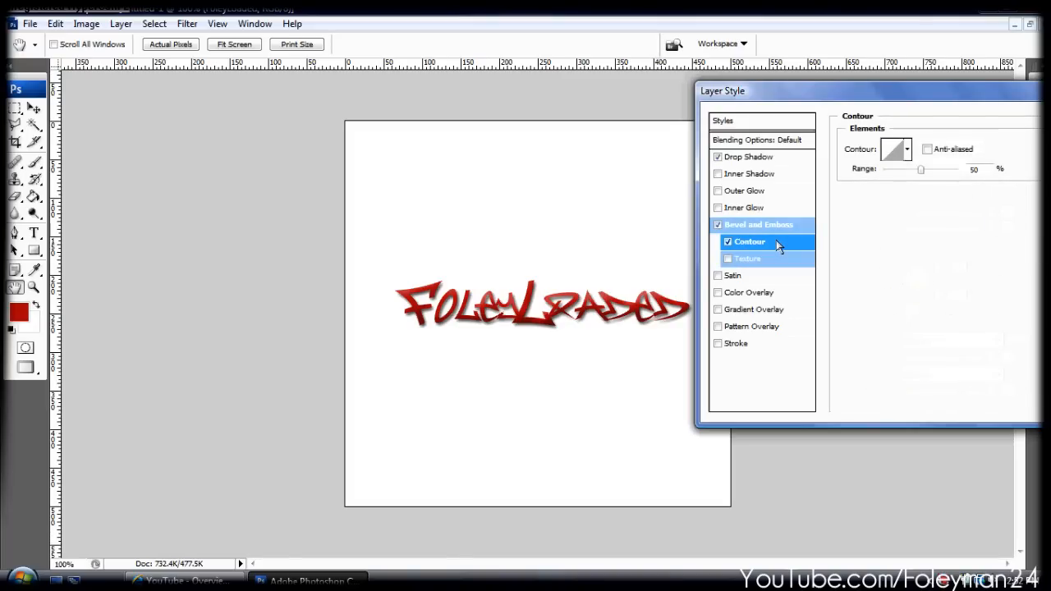
pyautogui.click(747, 257)
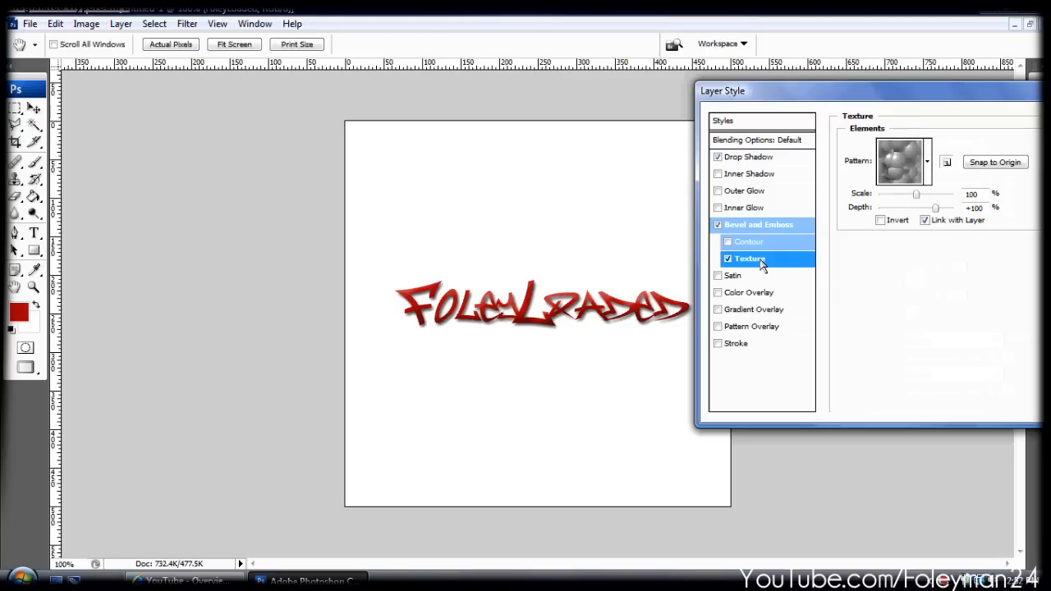
pyautogui.click(718, 259)
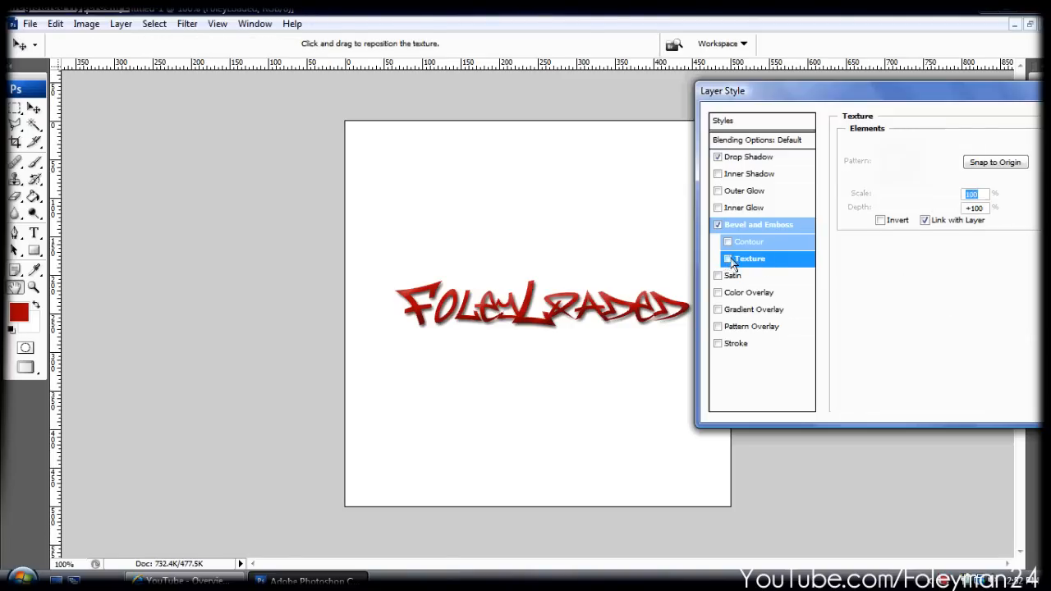
pyautogui.click(733, 275)
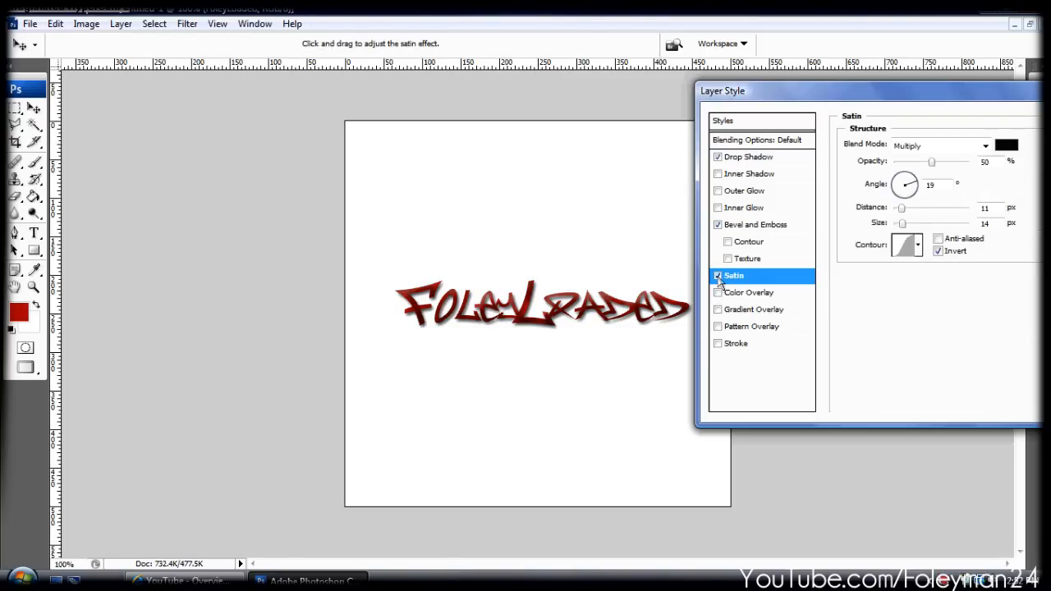
pyautogui.click(757, 224)
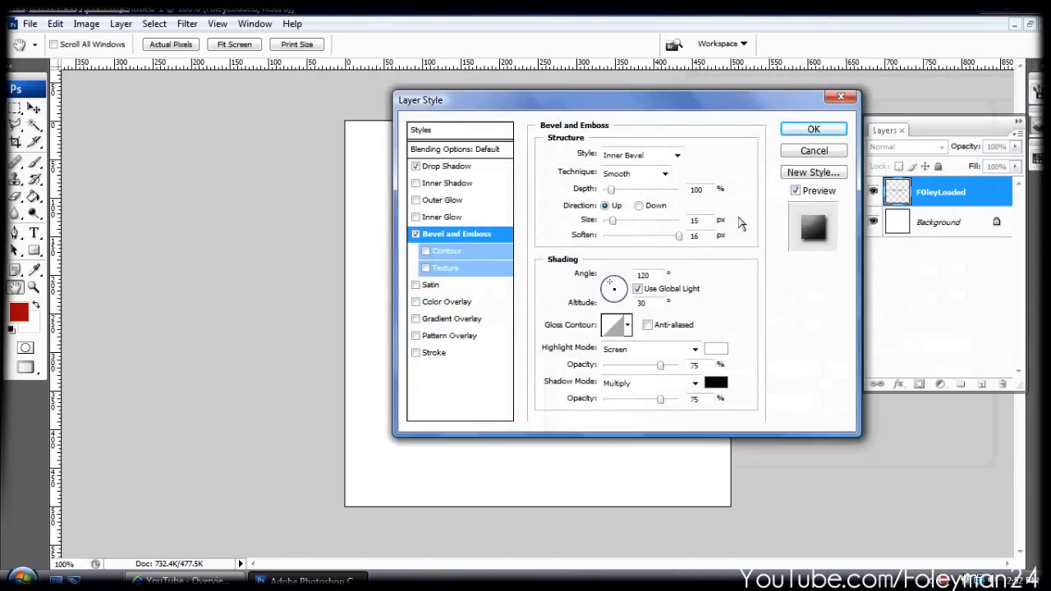
pyautogui.click(696, 235)
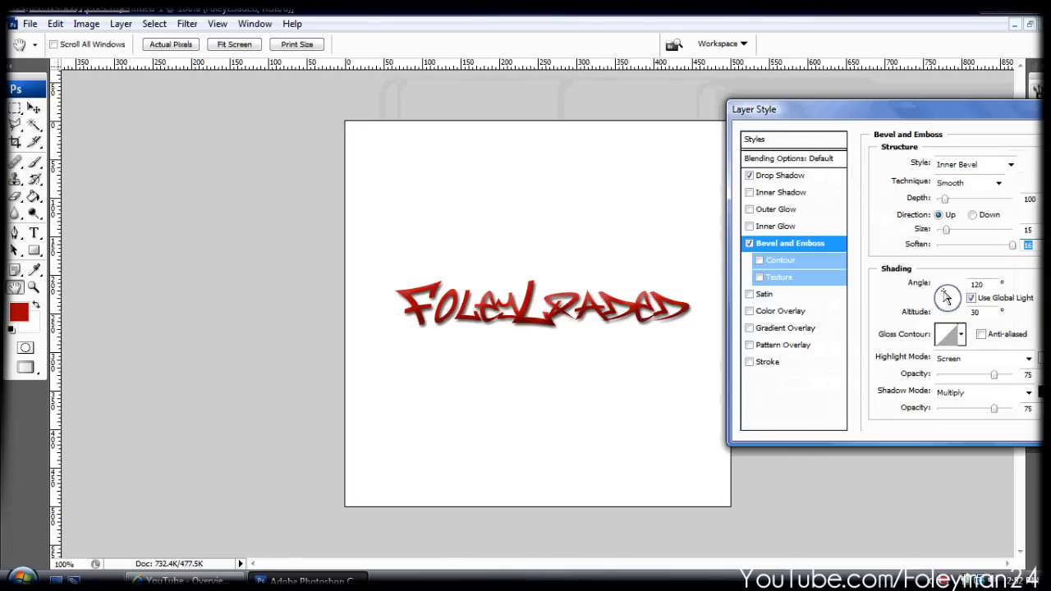
pyautogui.moveTo(946, 292); pyautogui.dragTo(951, 298)
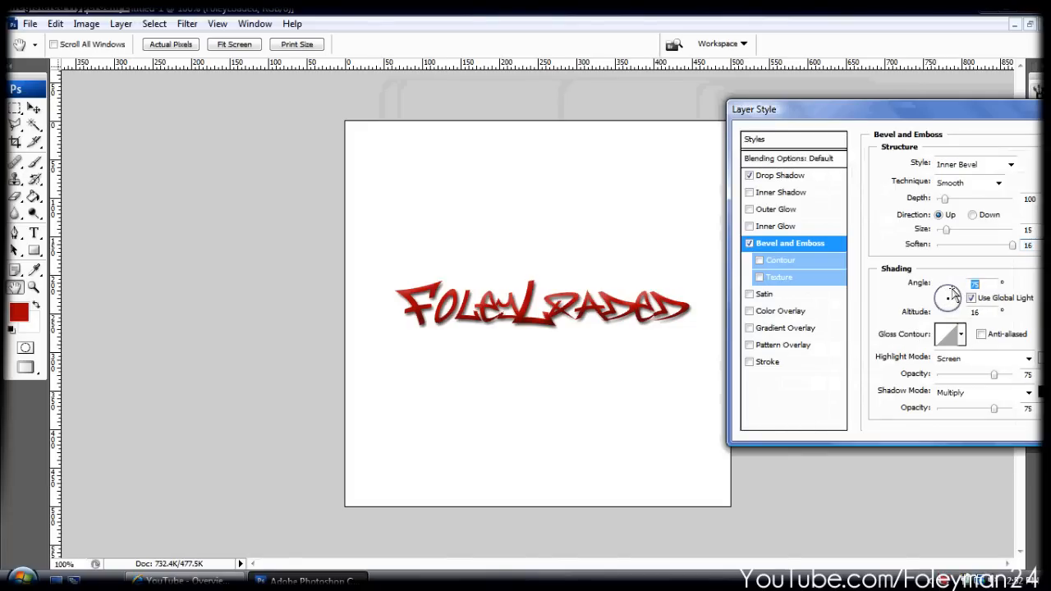
pyautogui.moveTo(953, 289); pyautogui.dragTo(941, 297)
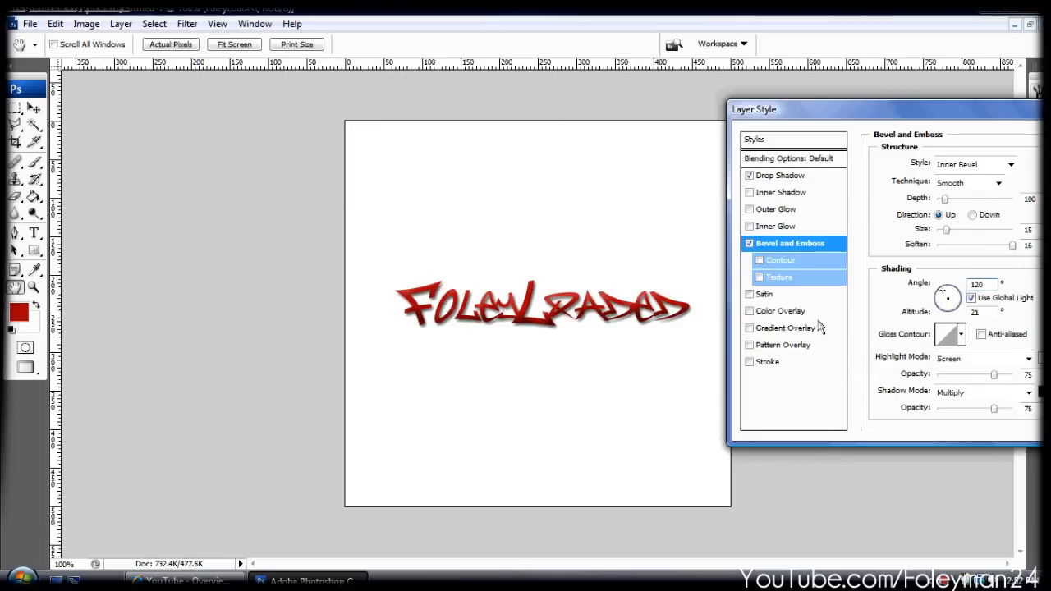
# Step: Add a red-to-white Foreground to Background Gradient Overlay to FoleyLoaded and collapse its effects
pyautogui.click(750, 328)
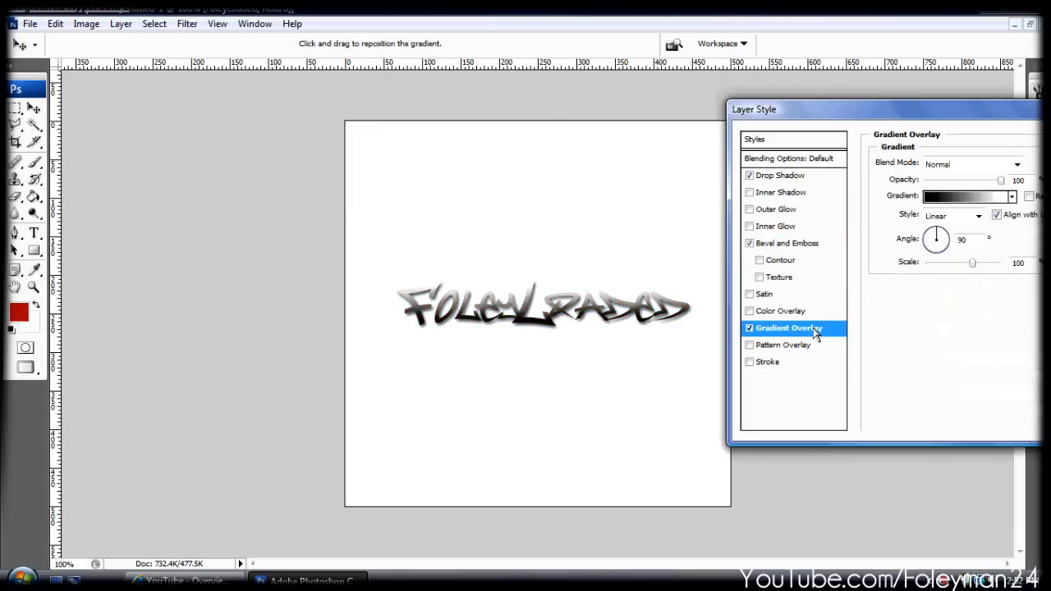
pyautogui.click(965, 197)
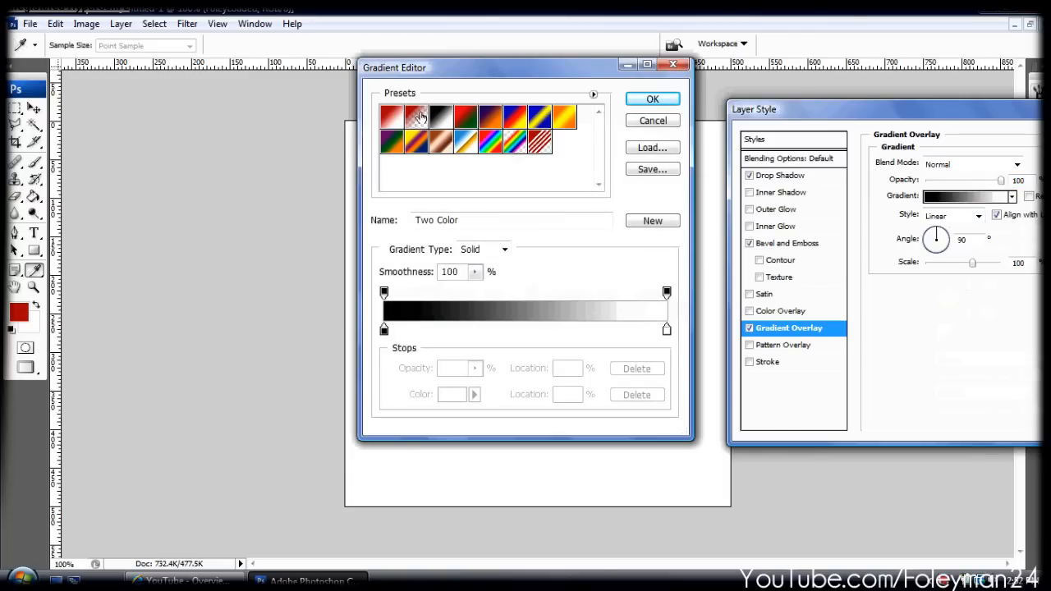
pyautogui.click(417, 115)
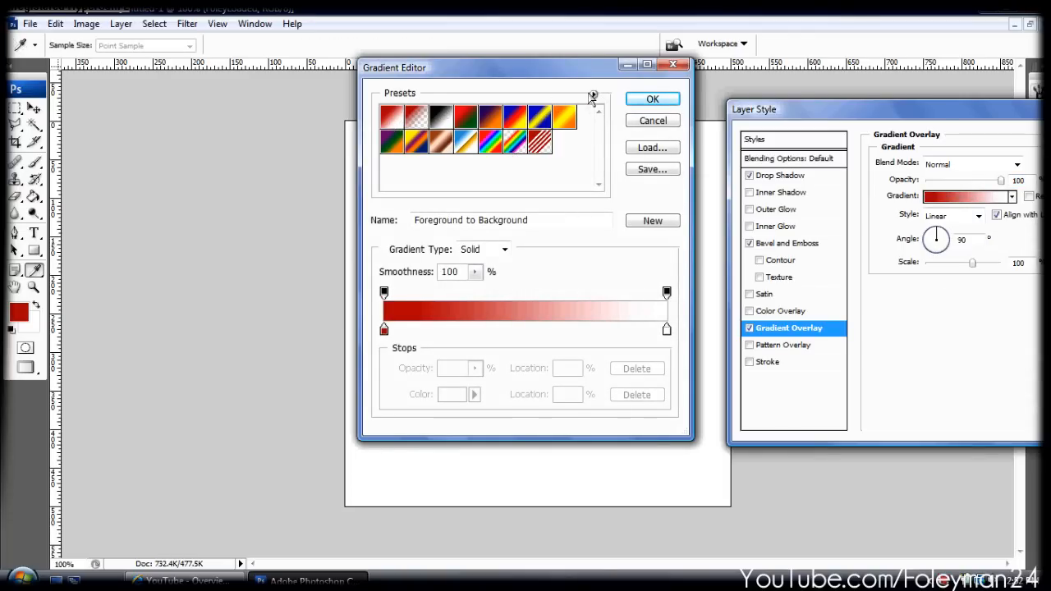
pyautogui.click(384, 329)
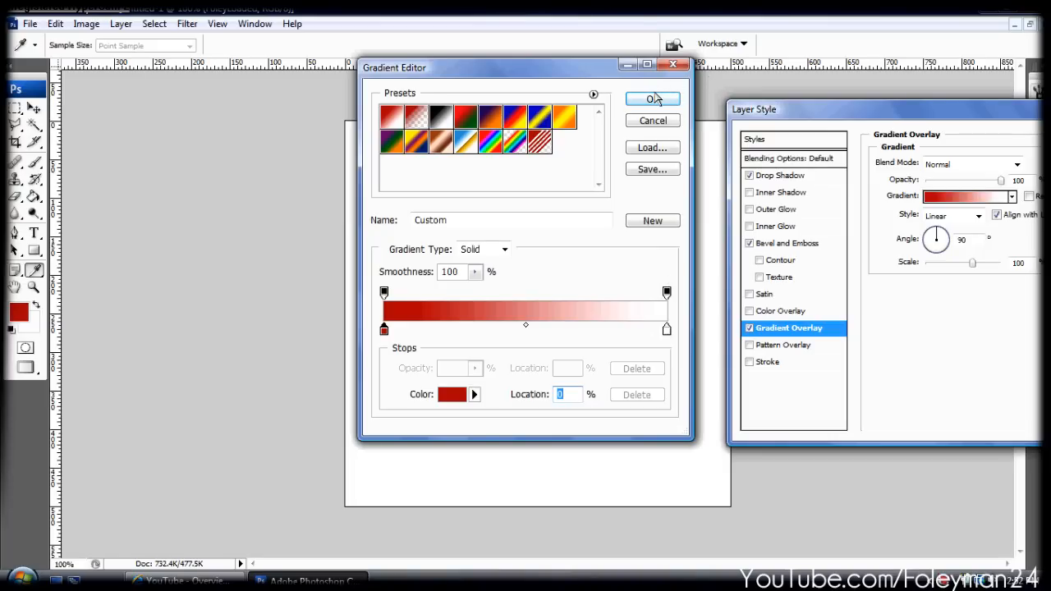
pyautogui.click(652, 99)
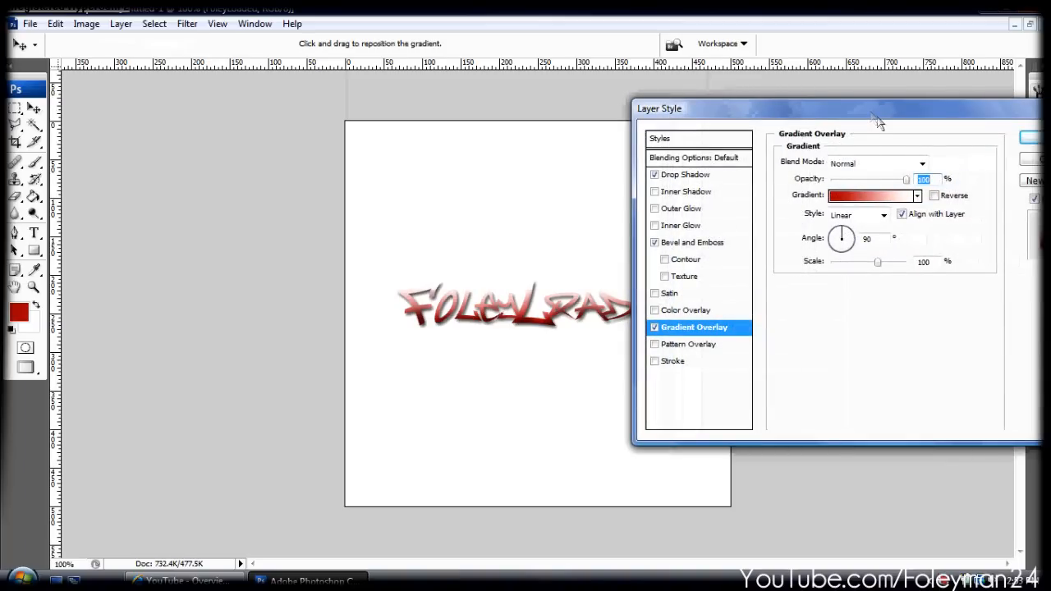
pyautogui.moveTo(948, 201)
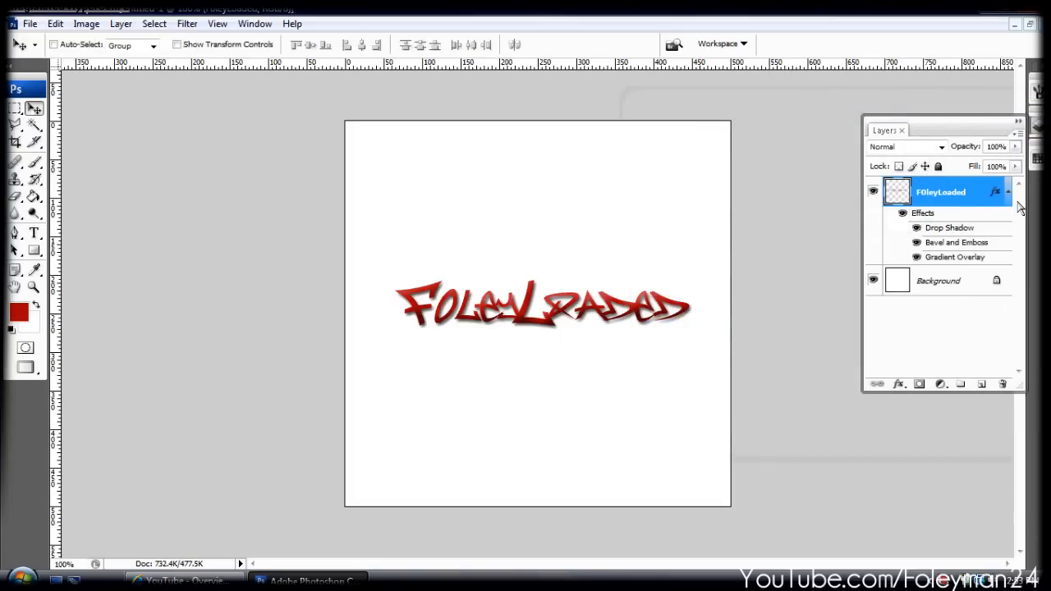
pyautogui.click(1005, 192)
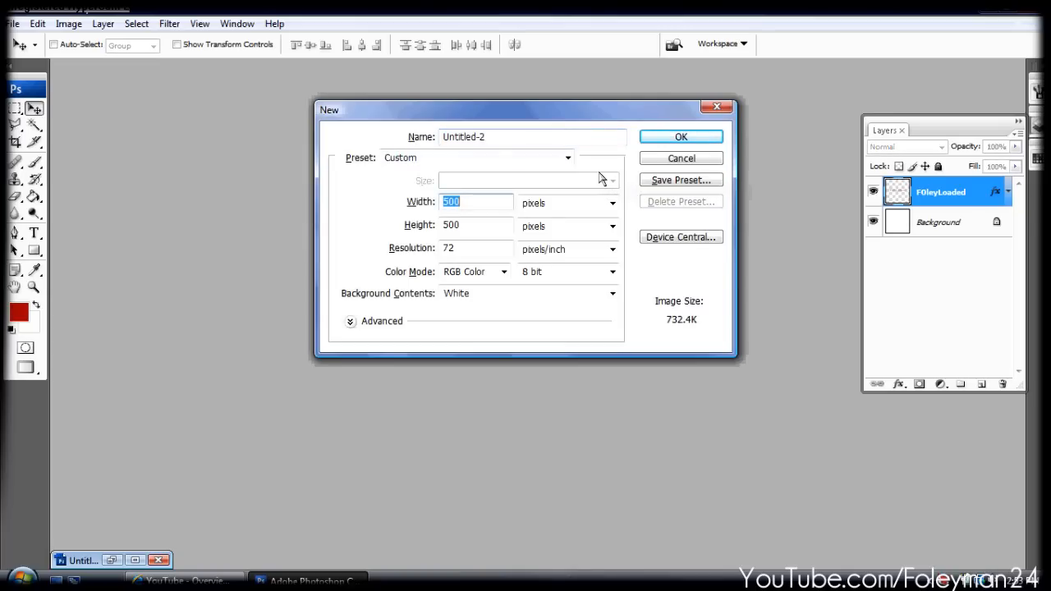
# Step: Create a new small image and fill it black with the Paint Bucket
pyautogui.click(681, 136)
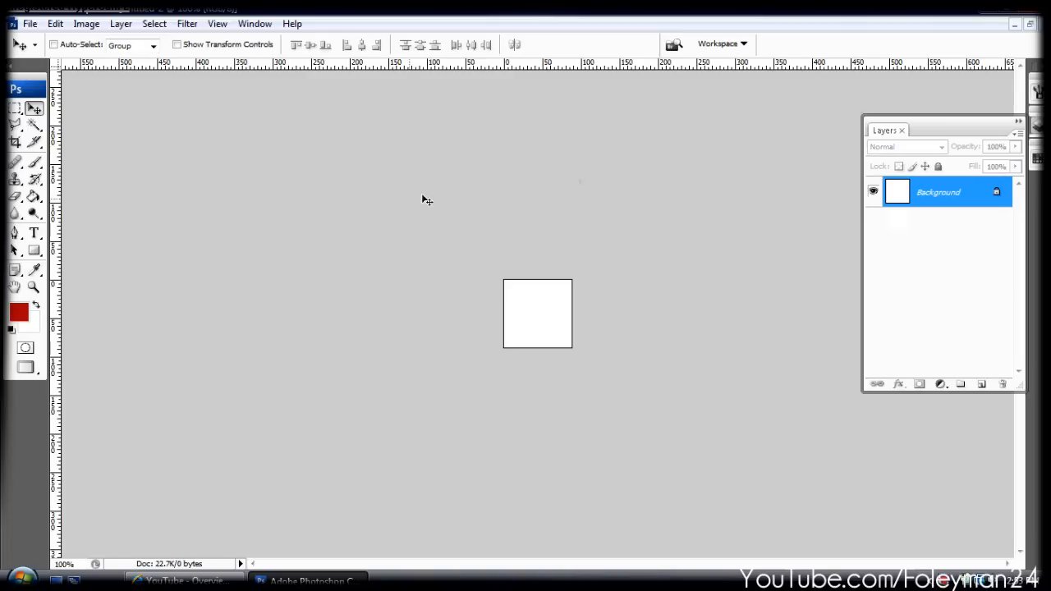
pyautogui.click(11, 197)
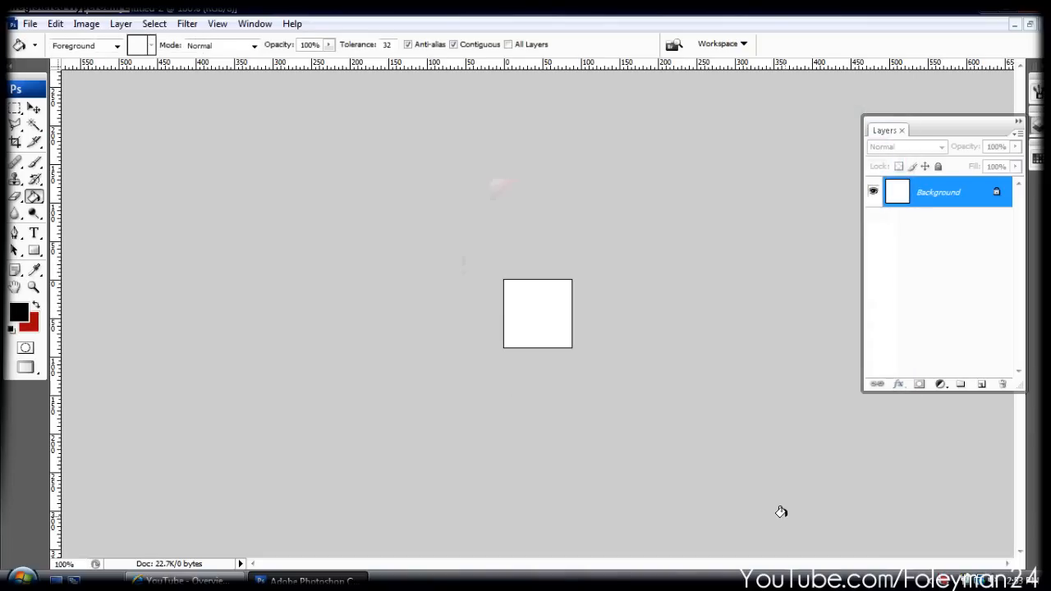
pyautogui.click(33, 235)
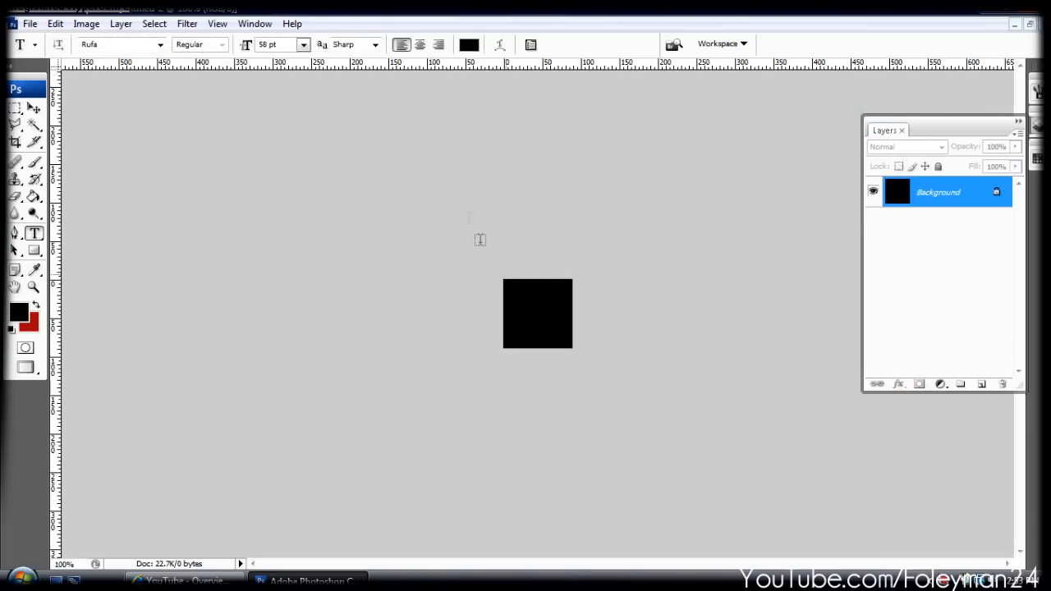
# Step: Type a white 'M' and give it a drop shadow
pyautogui.click(522, 330)
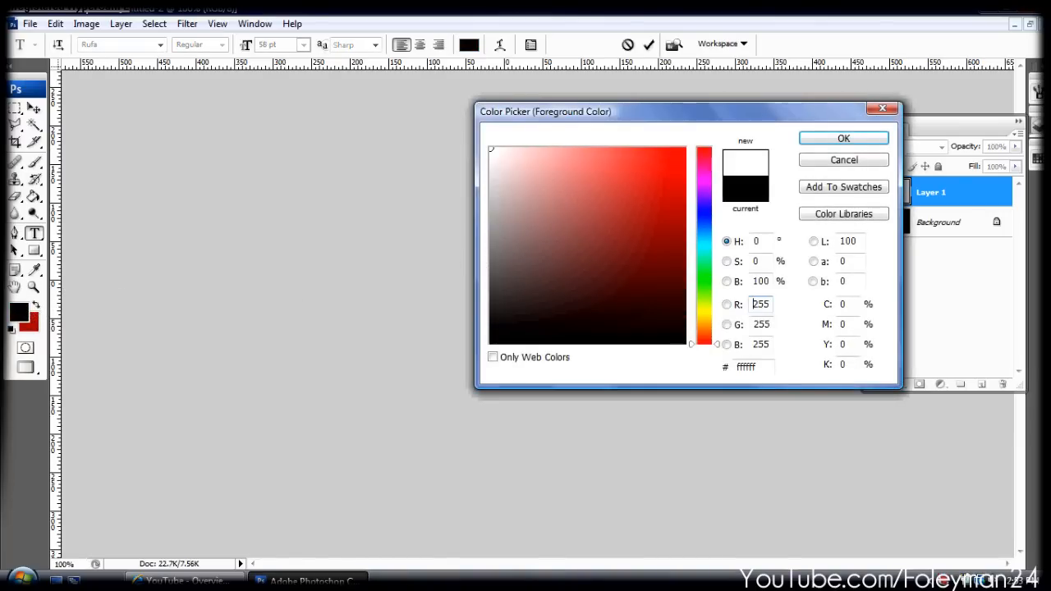
pyautogui.click(844, 138)
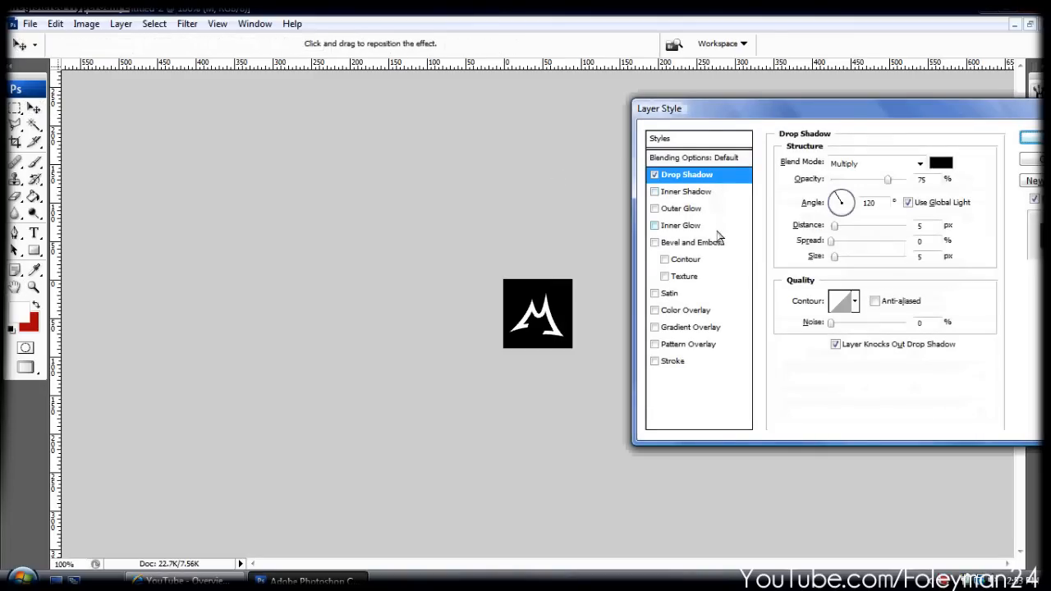
pyautogui.click(694, 241)
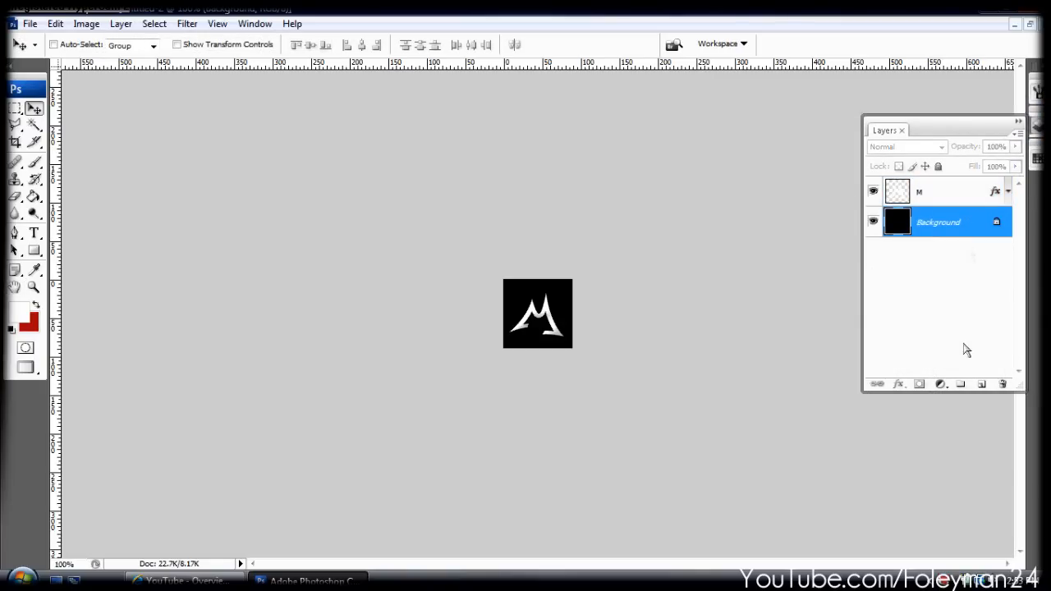
# Step: Paint a soft red glow on a new layer with a soft round brush
pyautogui.click(981, 384)
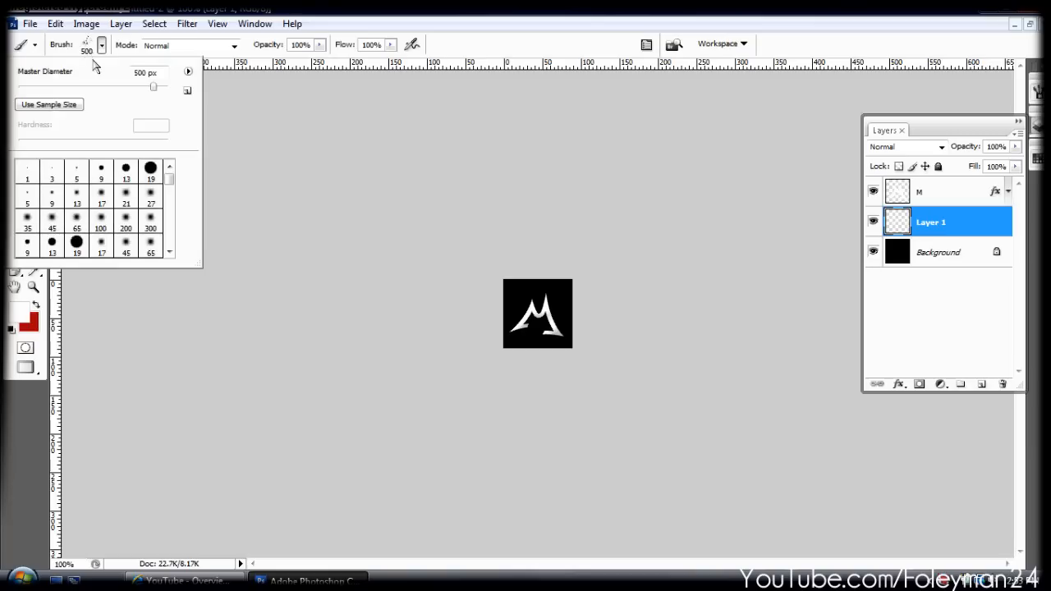
pyautogui.click(150, 198)
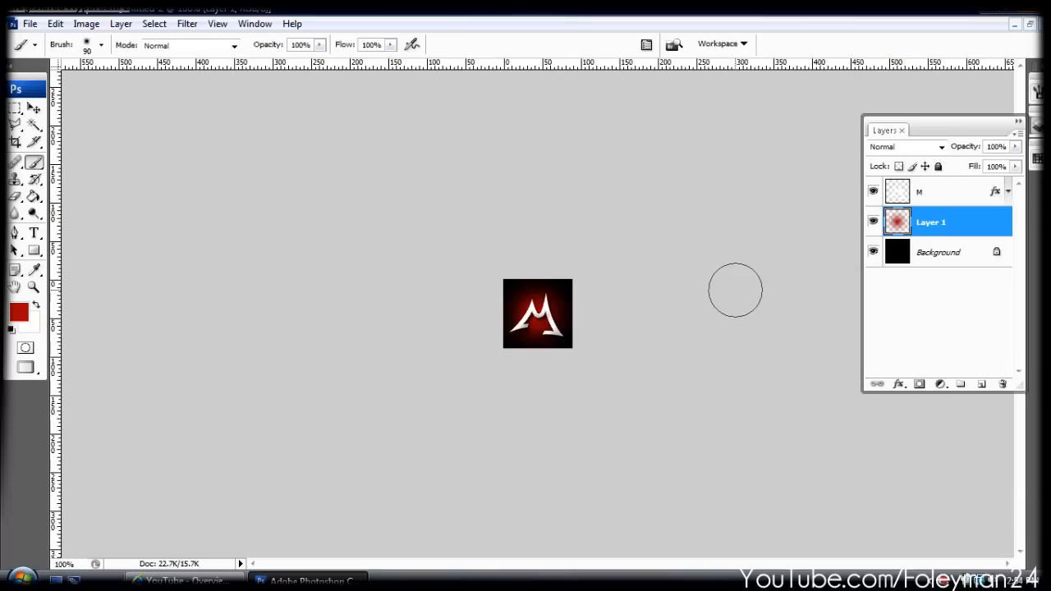
pyautogui.click(944, 191)
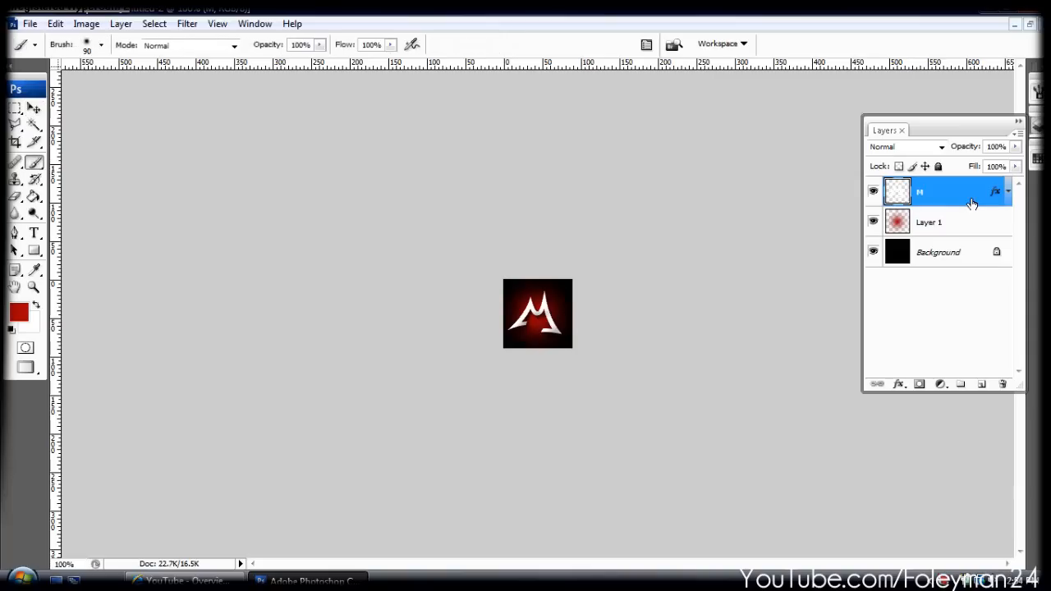
# Step: Stamp light gray splatter marks on a new layer using an enlarged splatter brush
pyautogui.click(931, 222)
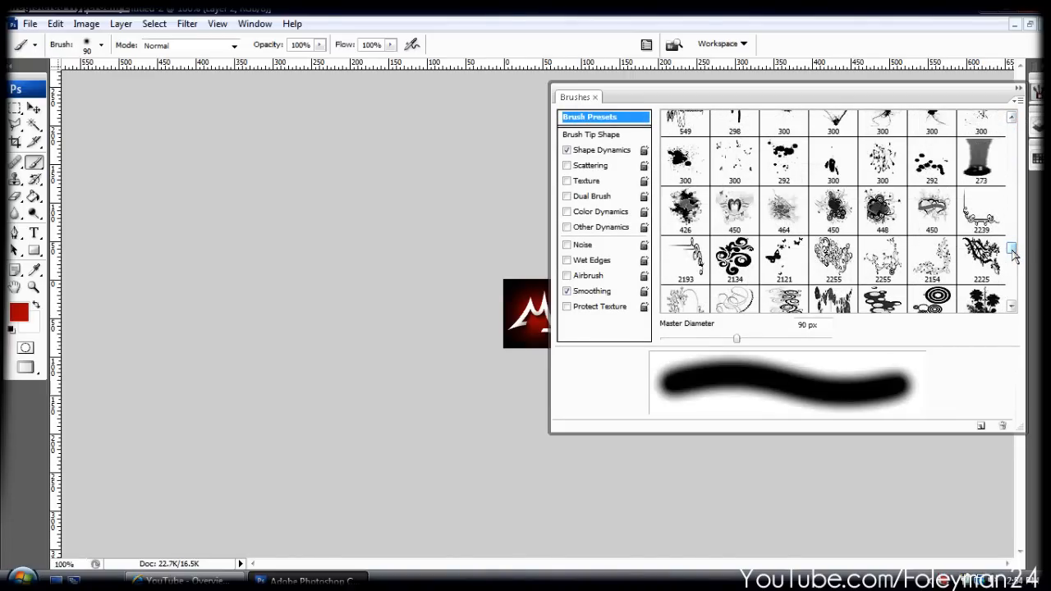
pyautogui.scroll(-3)
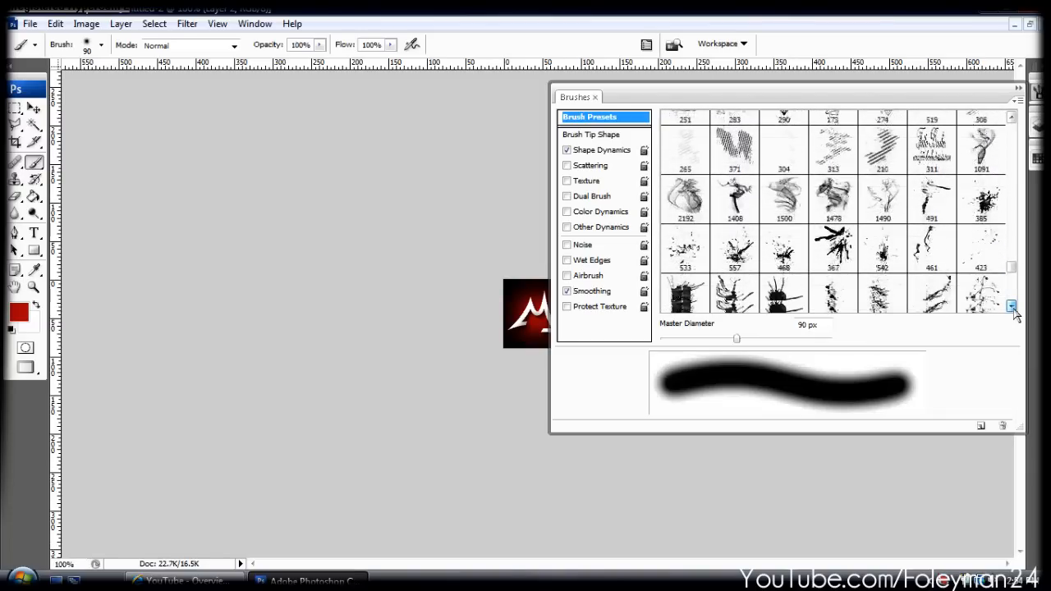
pyautogui.scroll(-3)
pyautogui.write('4')
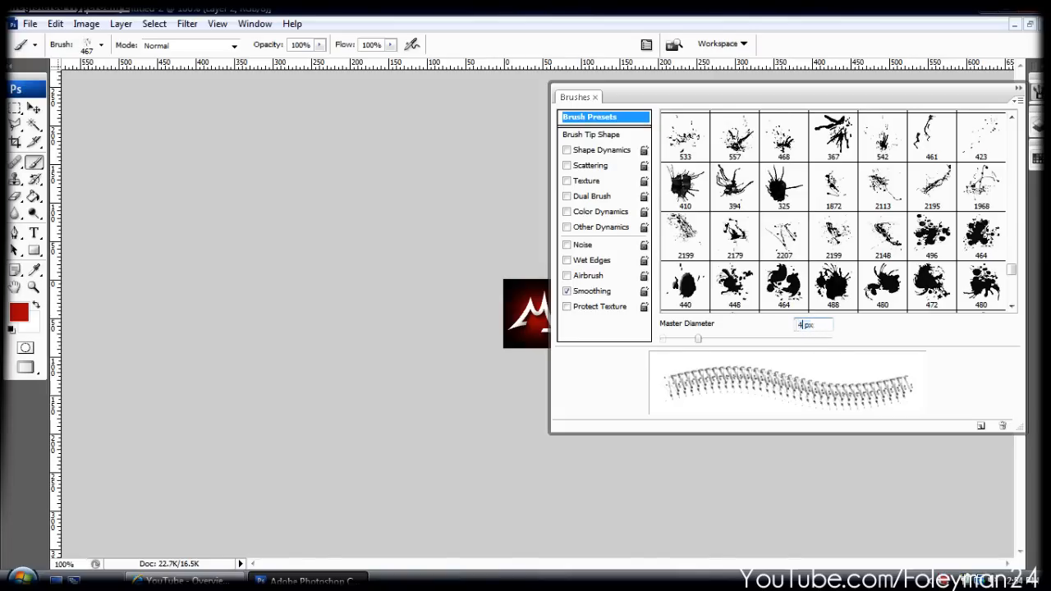
pyautogui.moveTo(698, 339); pyautogui.dragTo(809, 339)
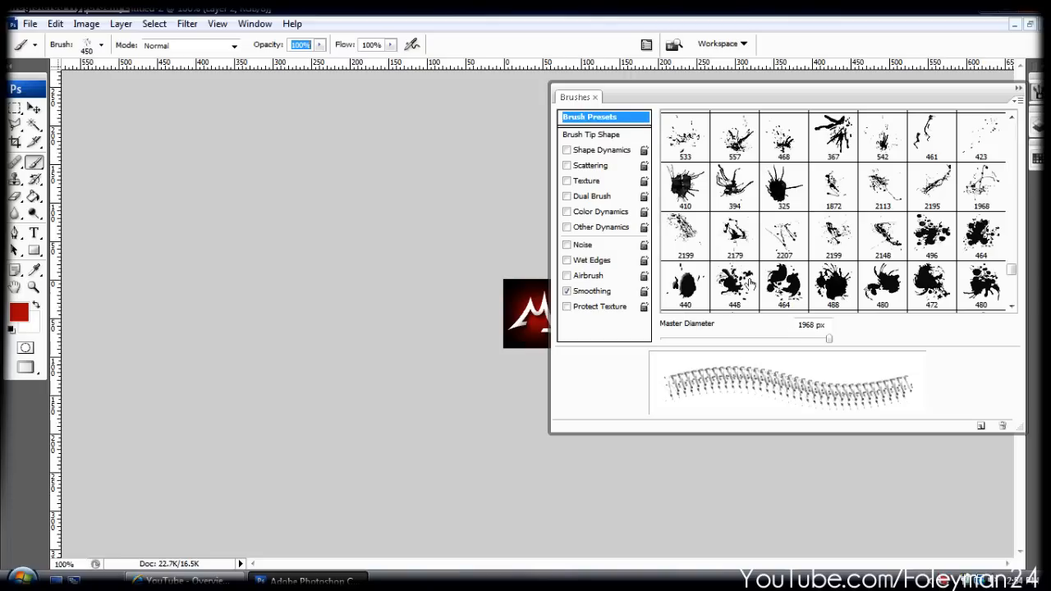
pyautogui.moveTo(829, 337); pyautogui.dragTo(783, 338)
pyautogui.write('a')
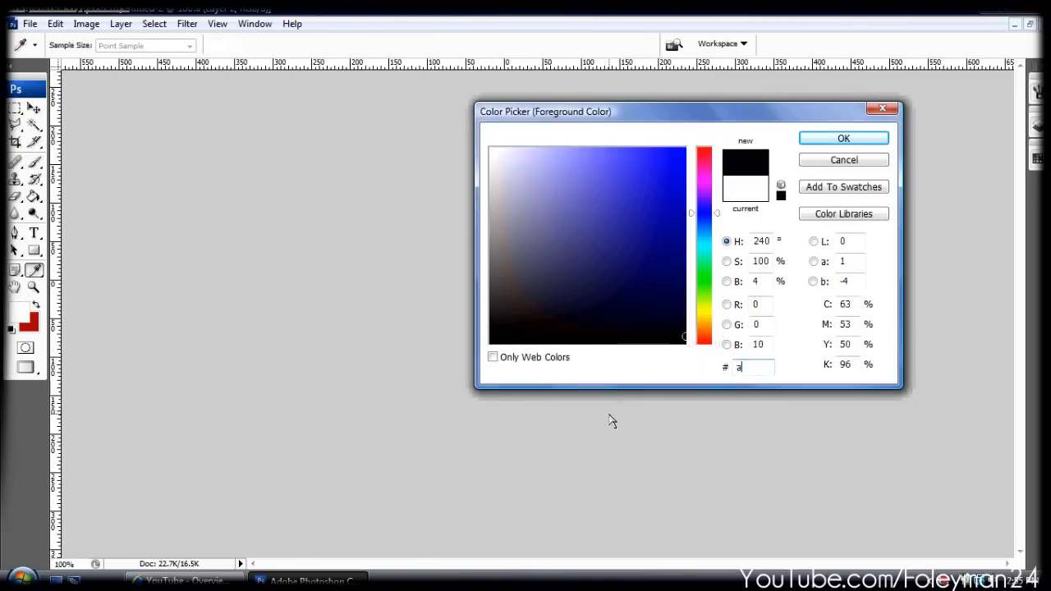
pyautogui.click(844, 138)
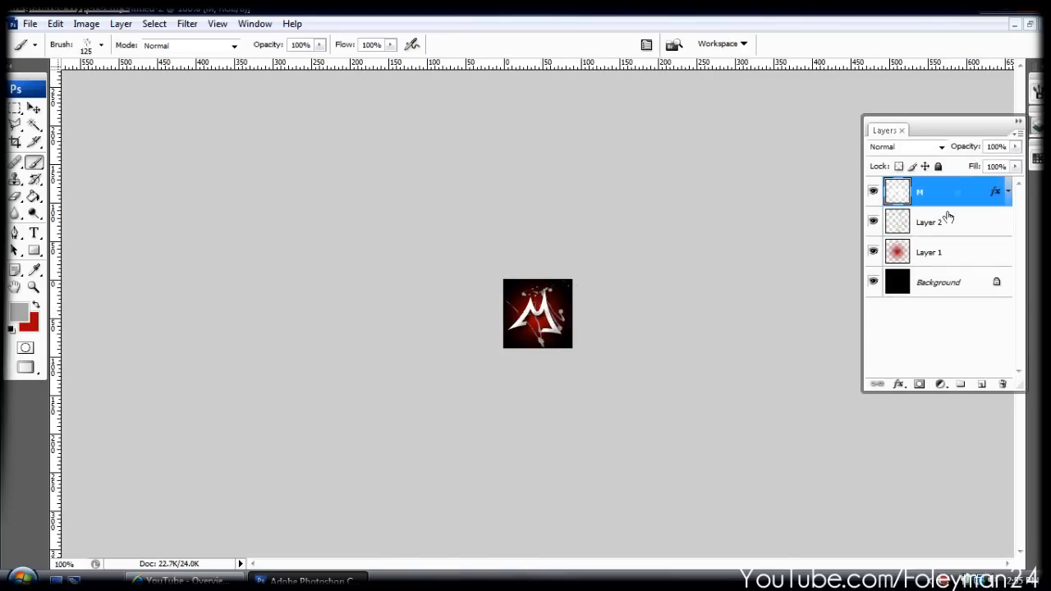
# Step: Draw a white ellipse over the avatar's top and set Shape 1 opacity to 20%
pyautogui.click(938, 282)
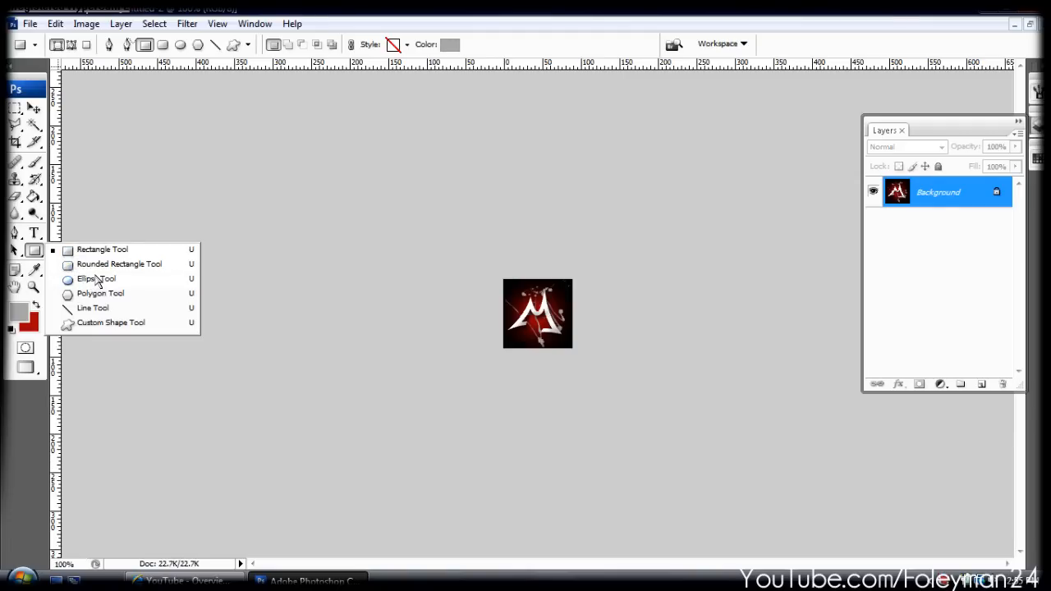
pyautogui.click(96, 278)
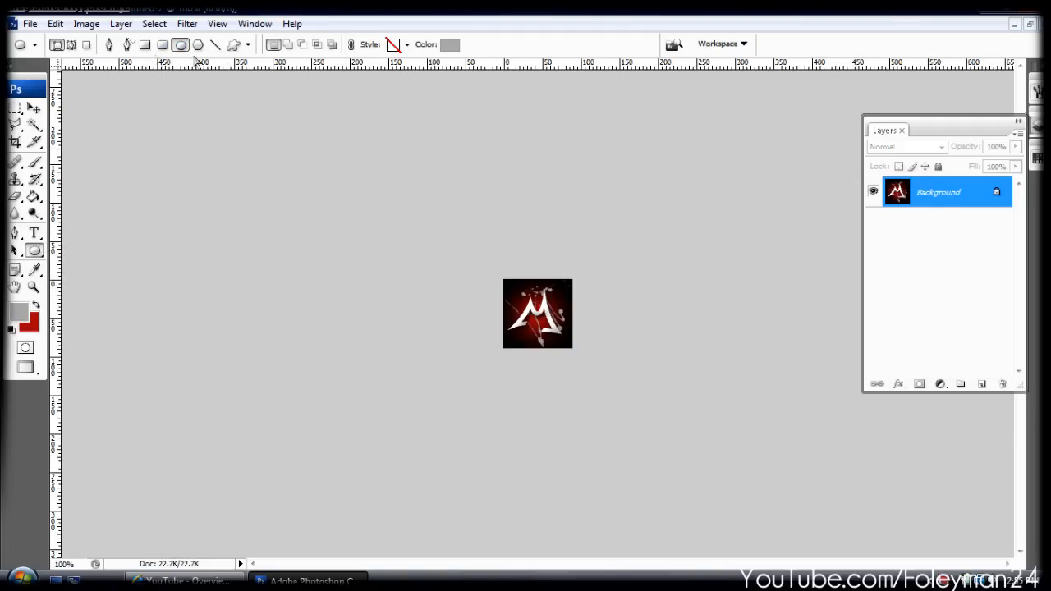
pyautogui.click(13, 313)
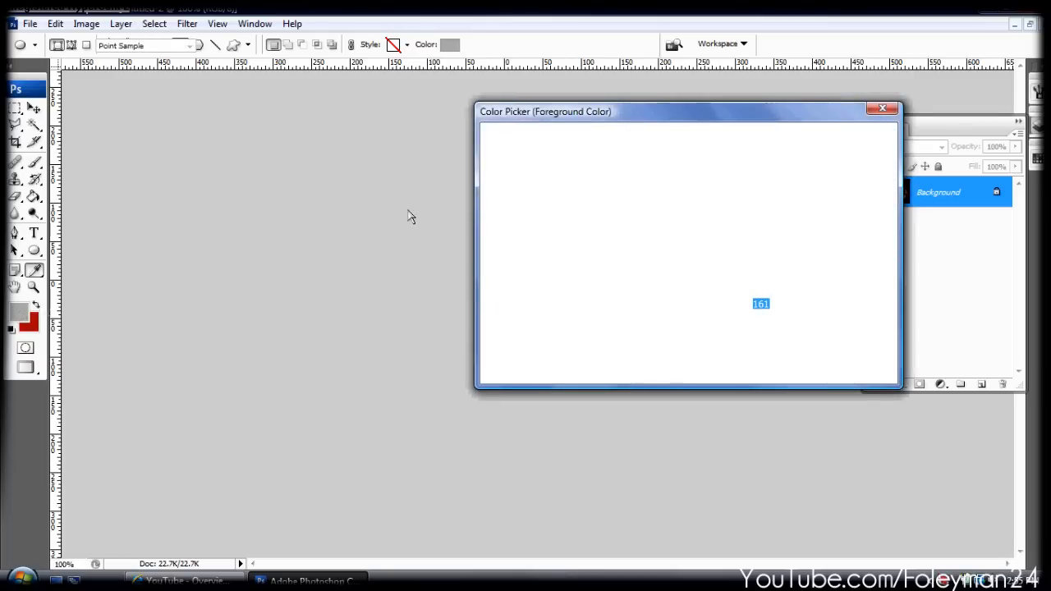
pyautogui.click(879, 108)
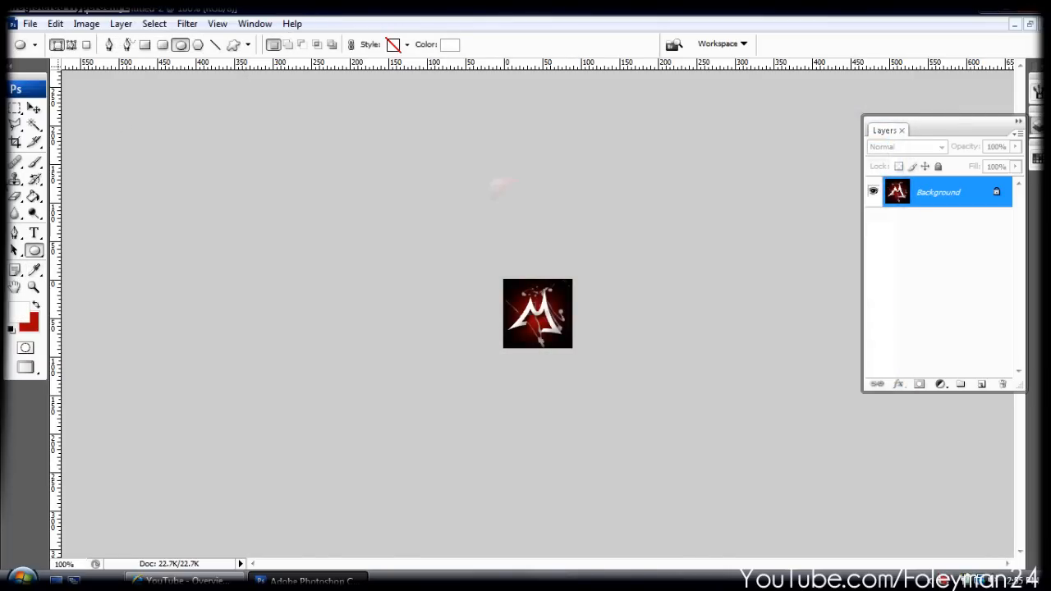
pyautogui.click(27, 250)
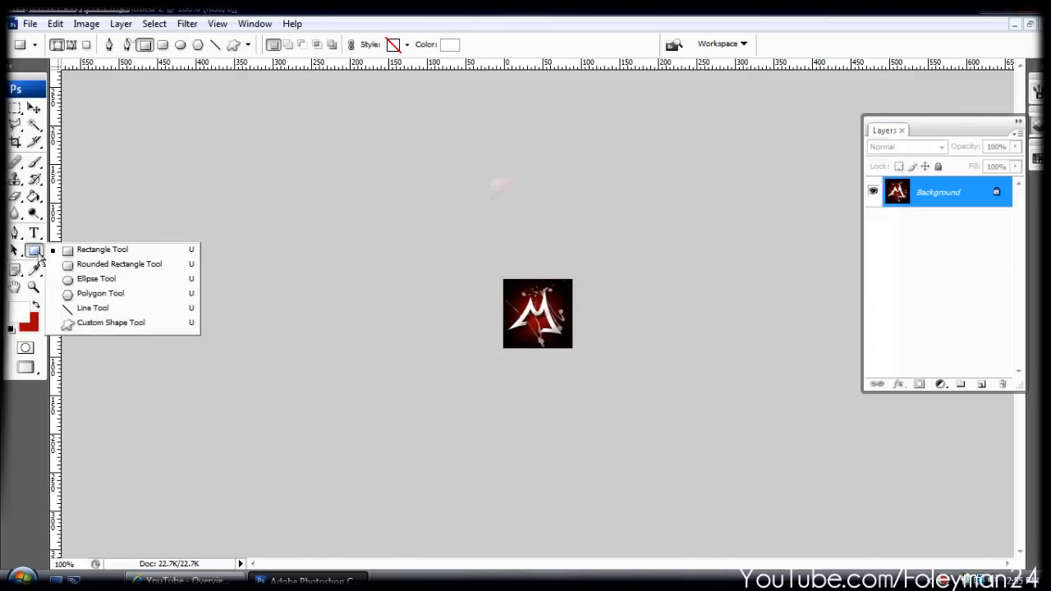
pyautogui.moveTo(96, 282)
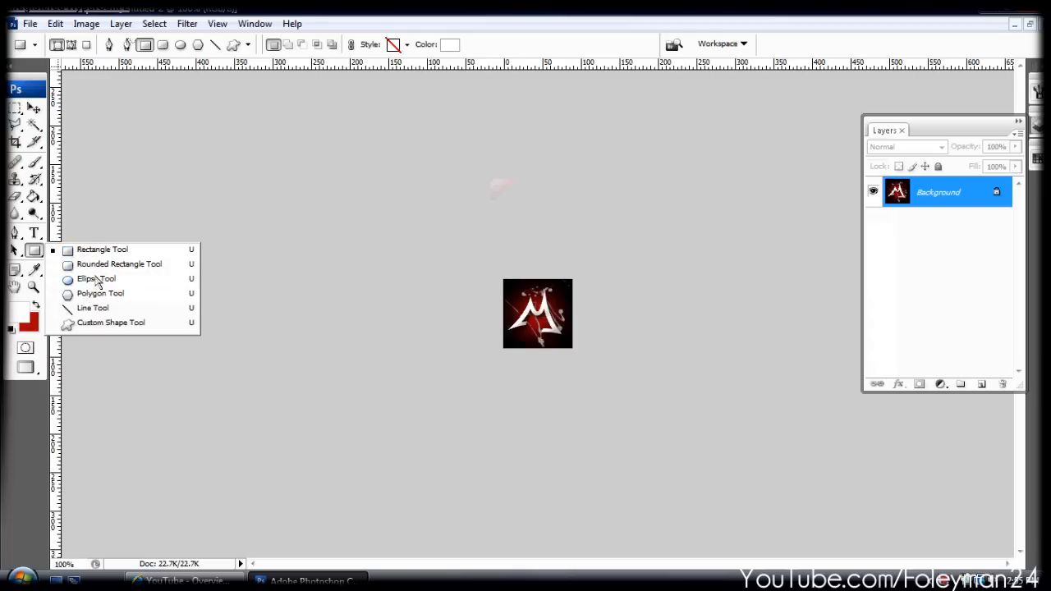
pyautogui.click(95, 278)
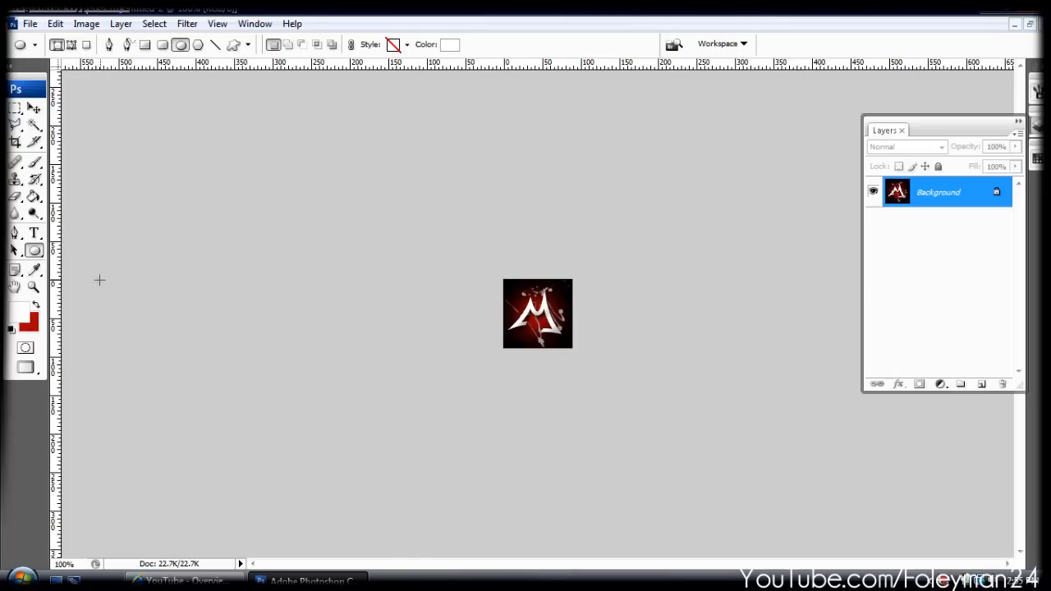
pyautogui.moveTo(485, 249)
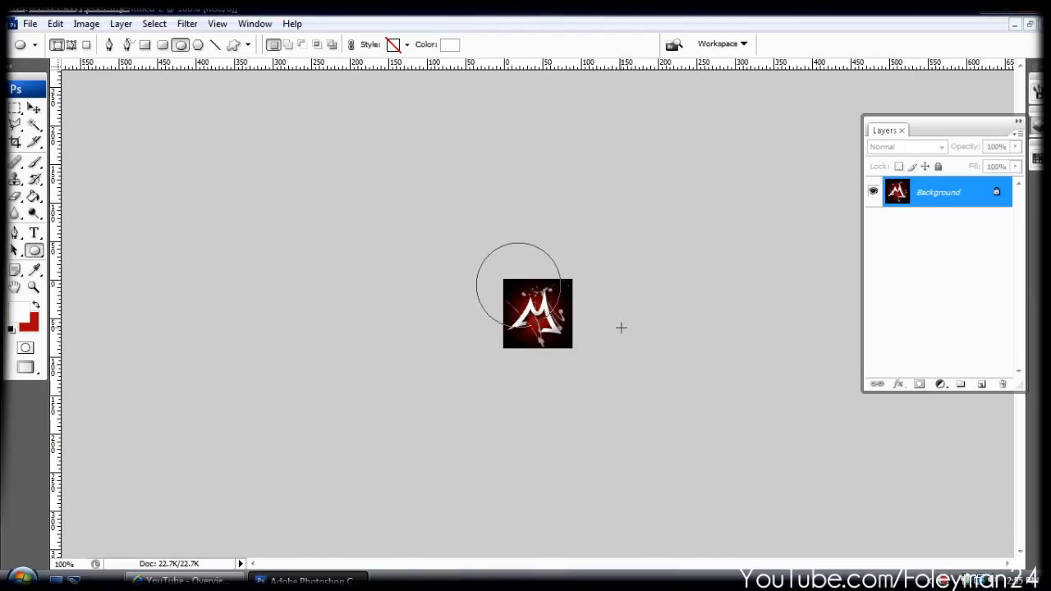
pyautogui.moveTo(468, 247); pyautogui.dragTo(571, 345)
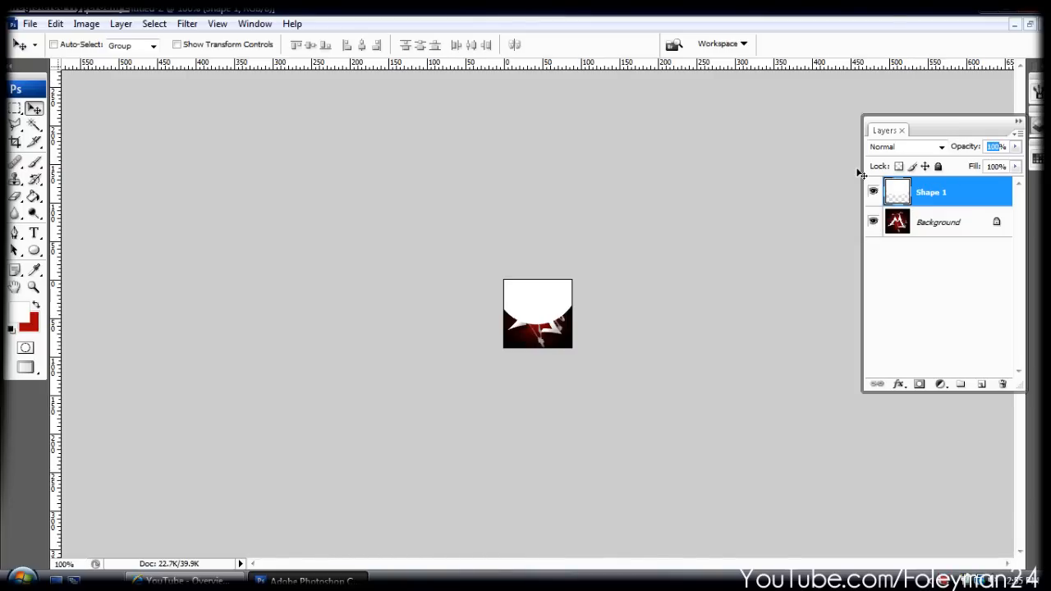
pyautogui.write('20')
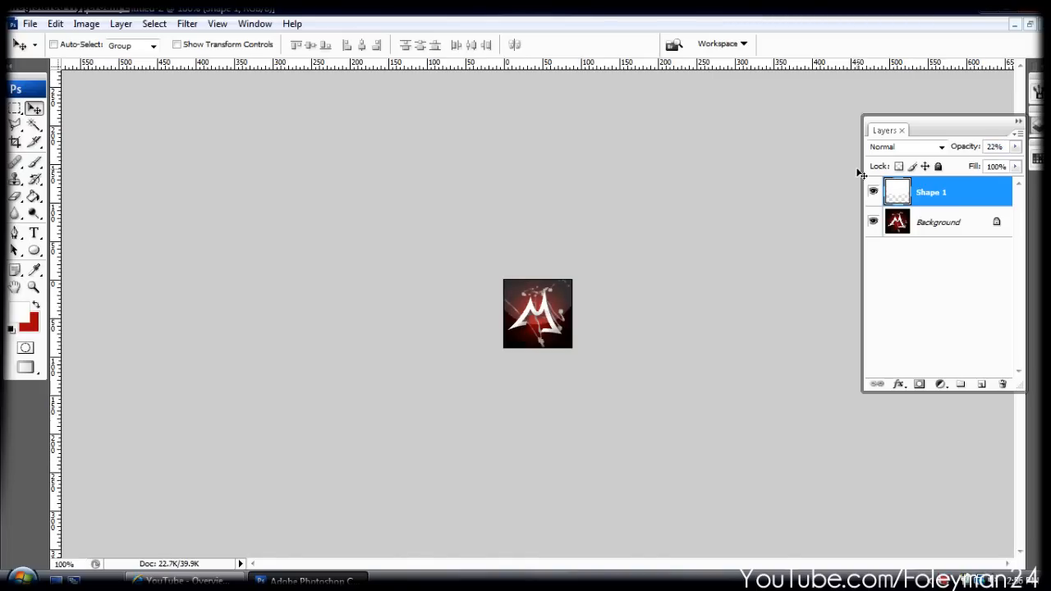
pyautogui.moveTo(823, 175)
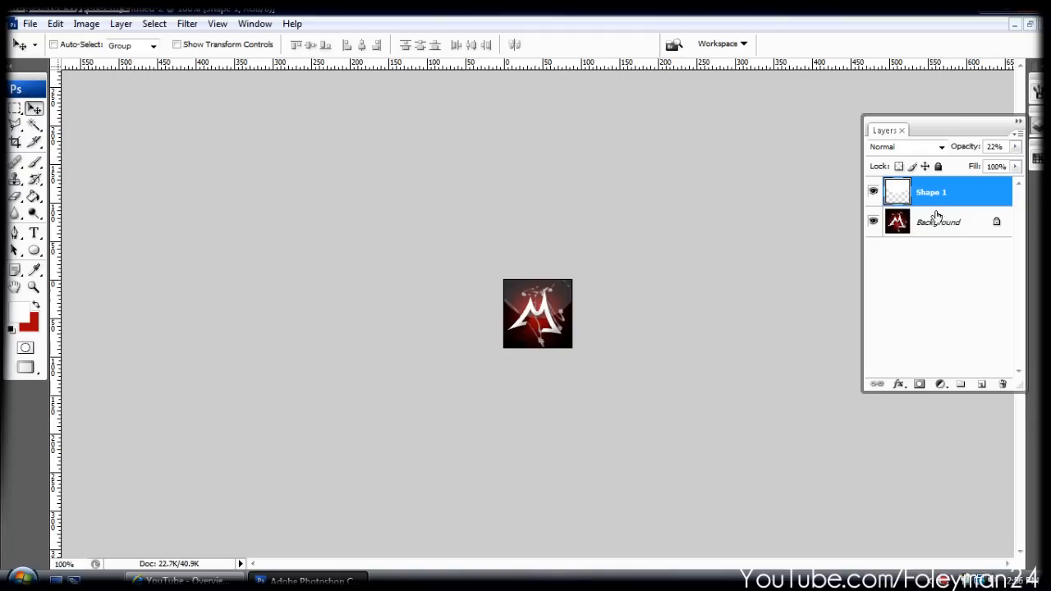
# Step: Unlock the Background layer, apply Bevel and Emboss, and show the Shape 1 highlight again
pyautogui.click(949, 230)
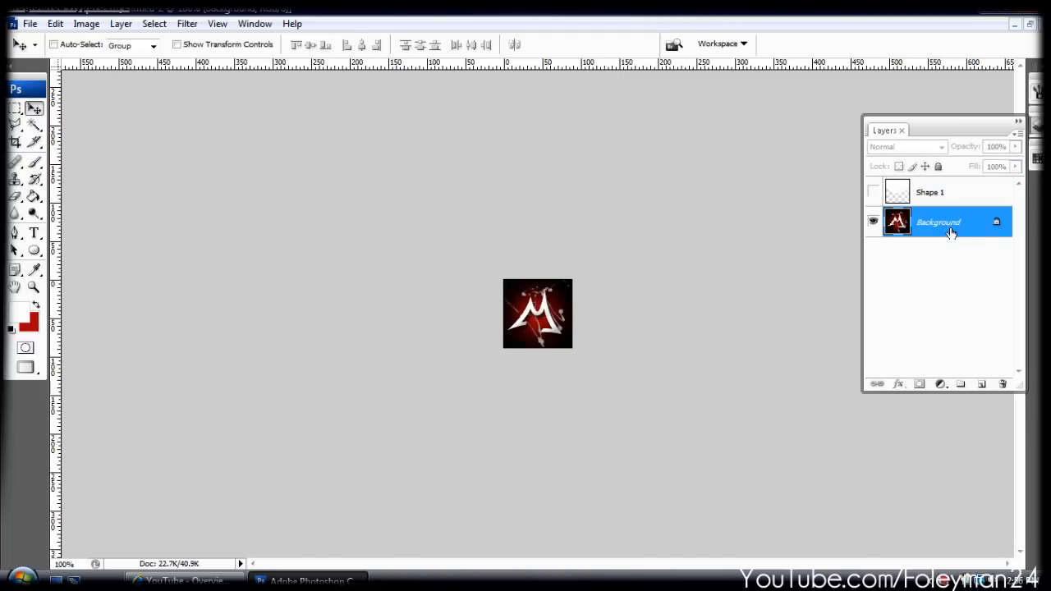
pyautogui.doubleClick(939, 222)
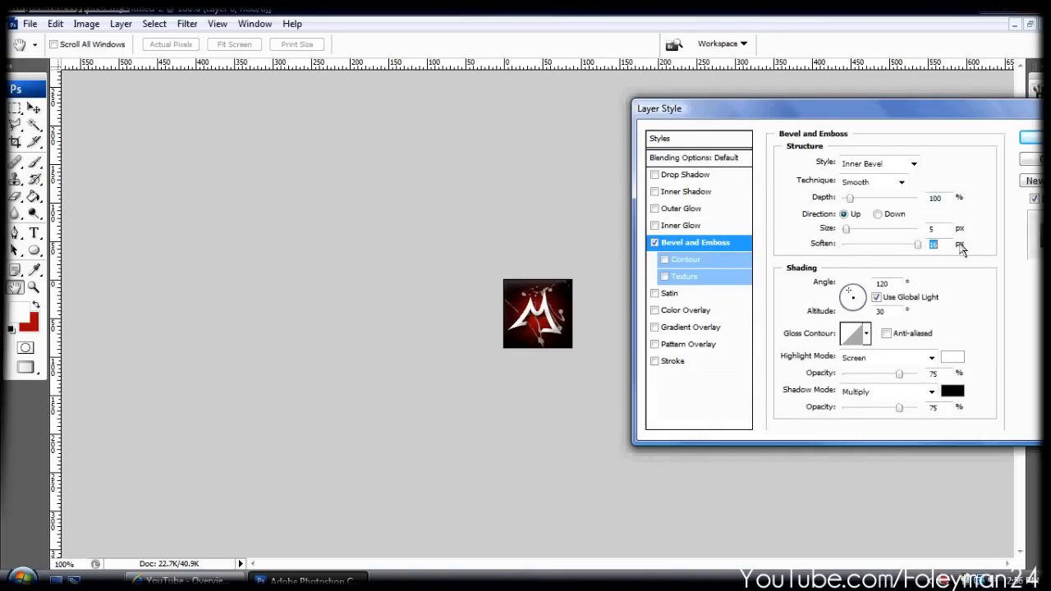
pyautogui.click(934, 228)
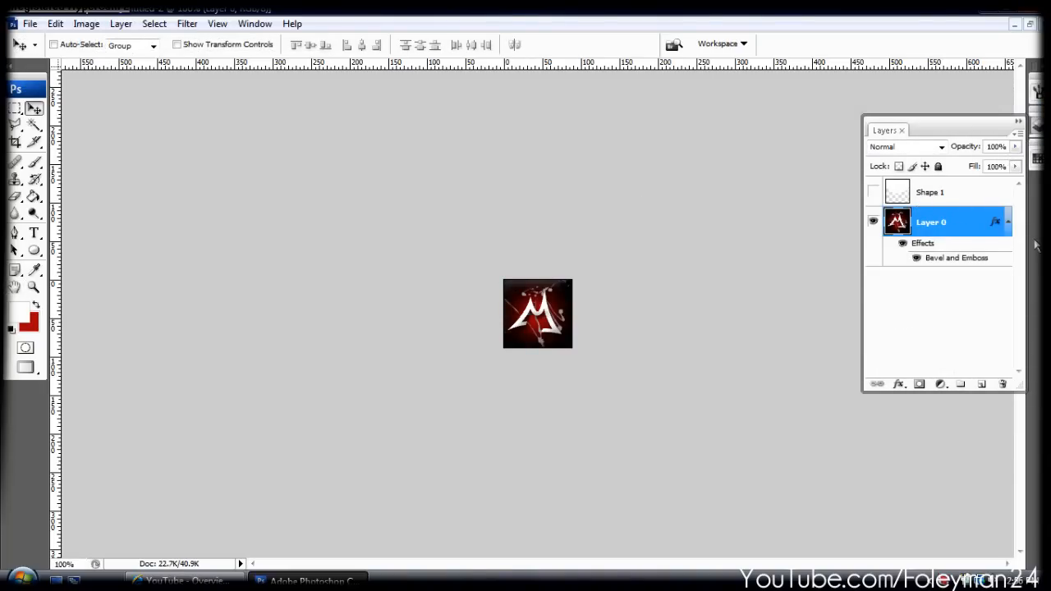
pyautogui.moveTo(967, 224)
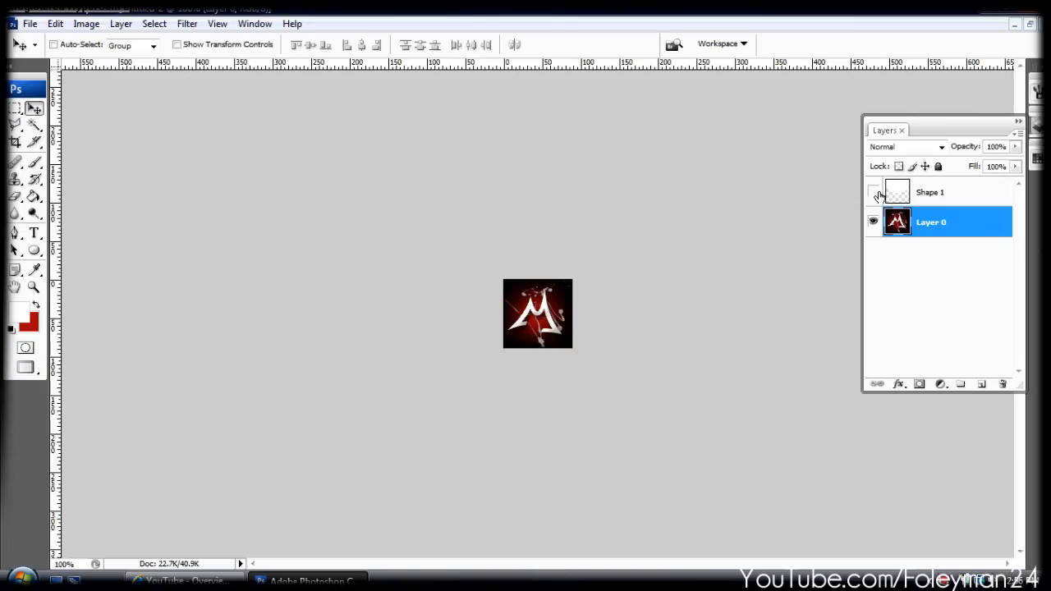
pyautogui.click(947, 192)
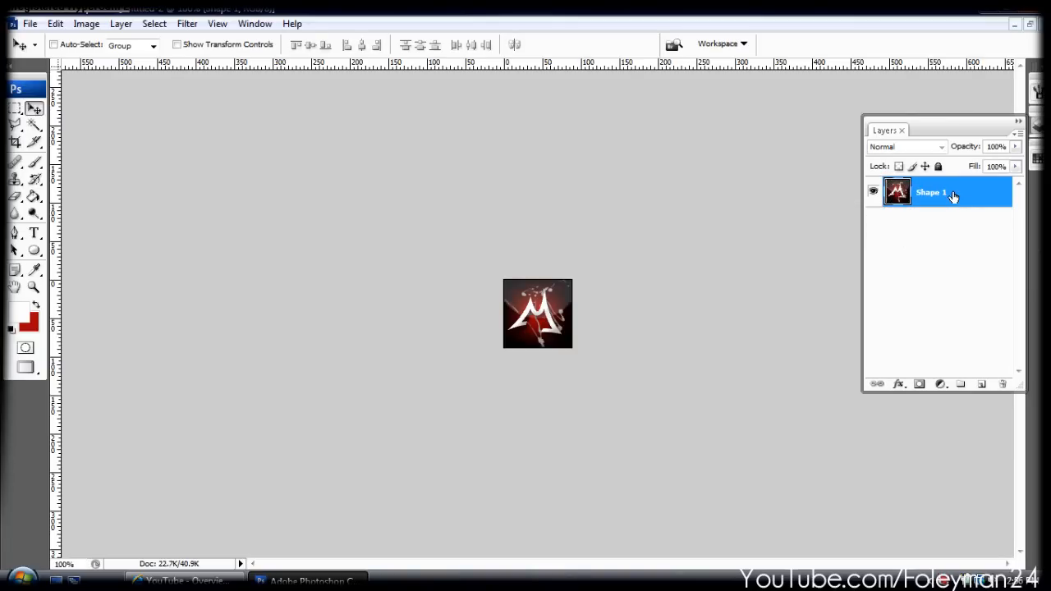
# Step: Save As JPEG into the Pictures folder with quality 12 in JPEG Options
pyautogui.click(29, 23)
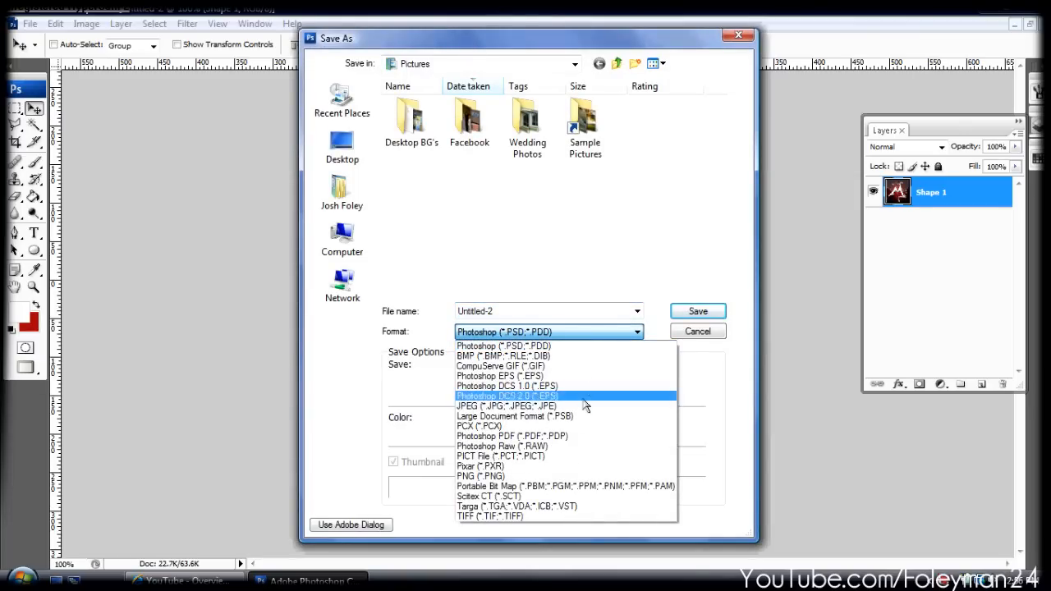
pyautogui.click(488, 405)
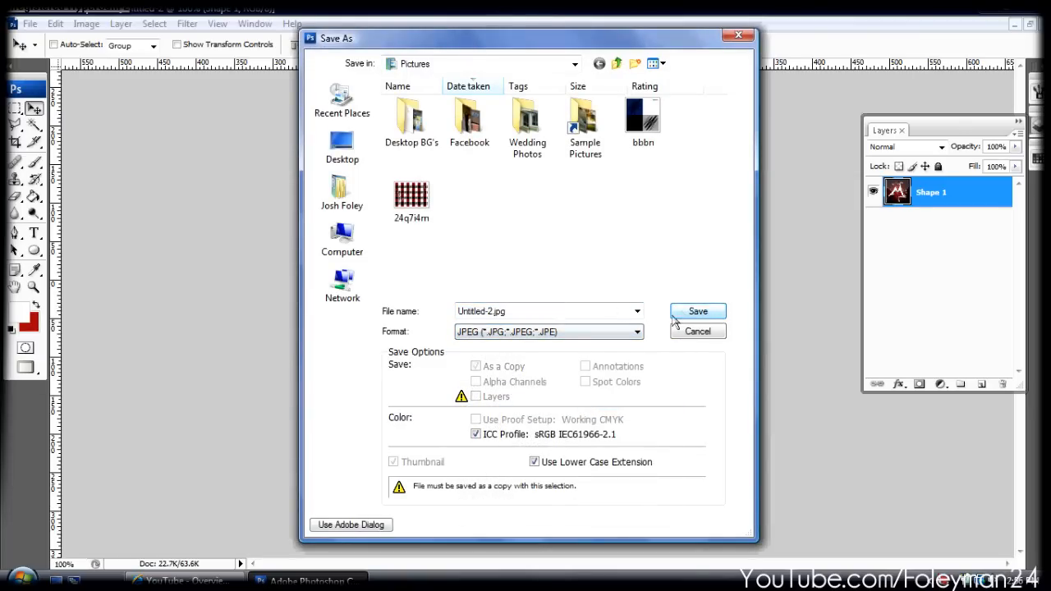
pyautogui.click(698, 310)
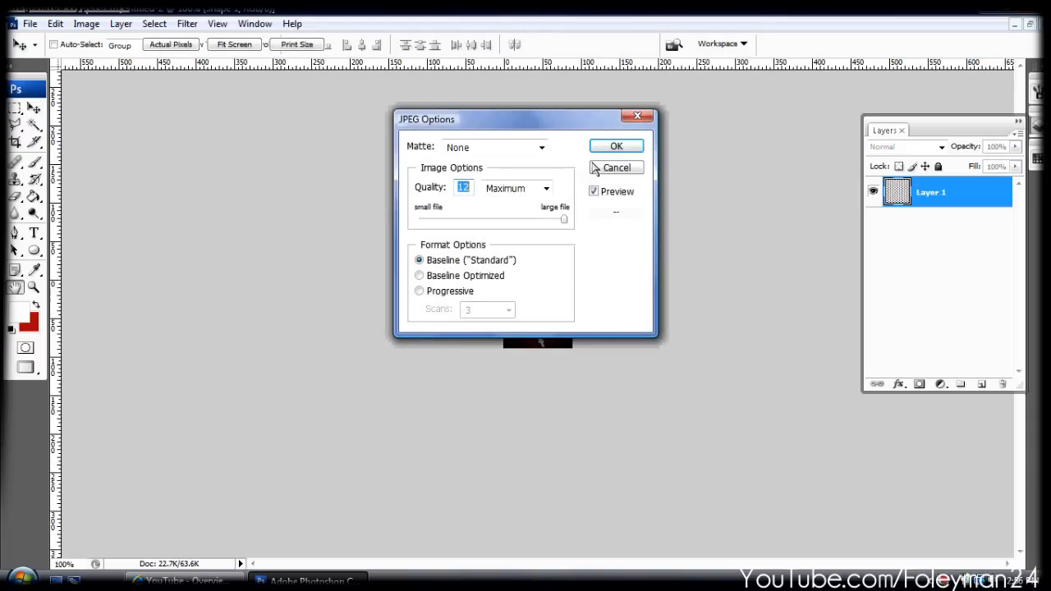
pyautogui.click(616, 145)
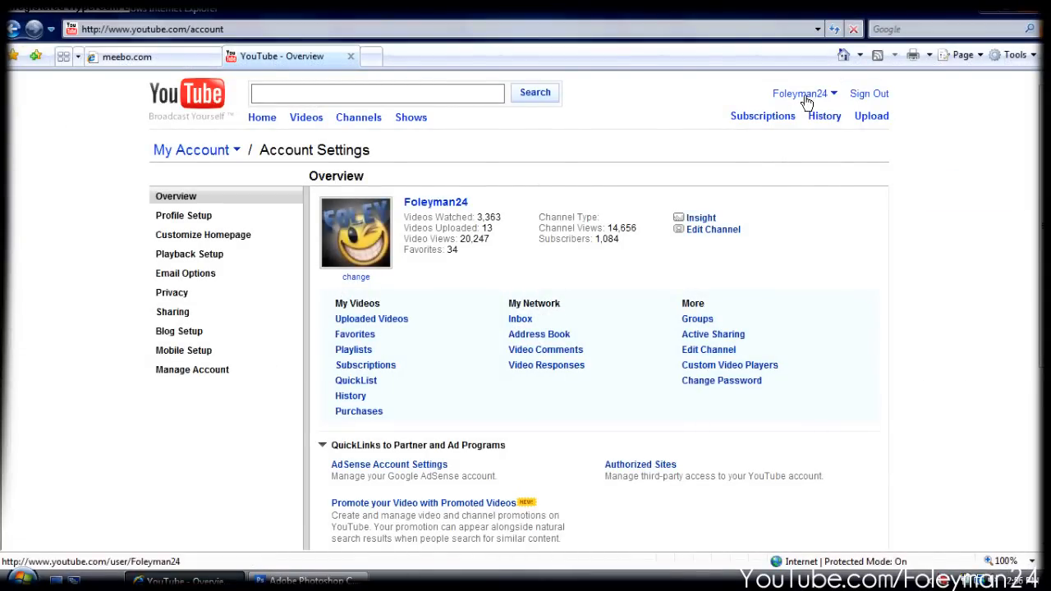
pyautogui.click(803, 93)
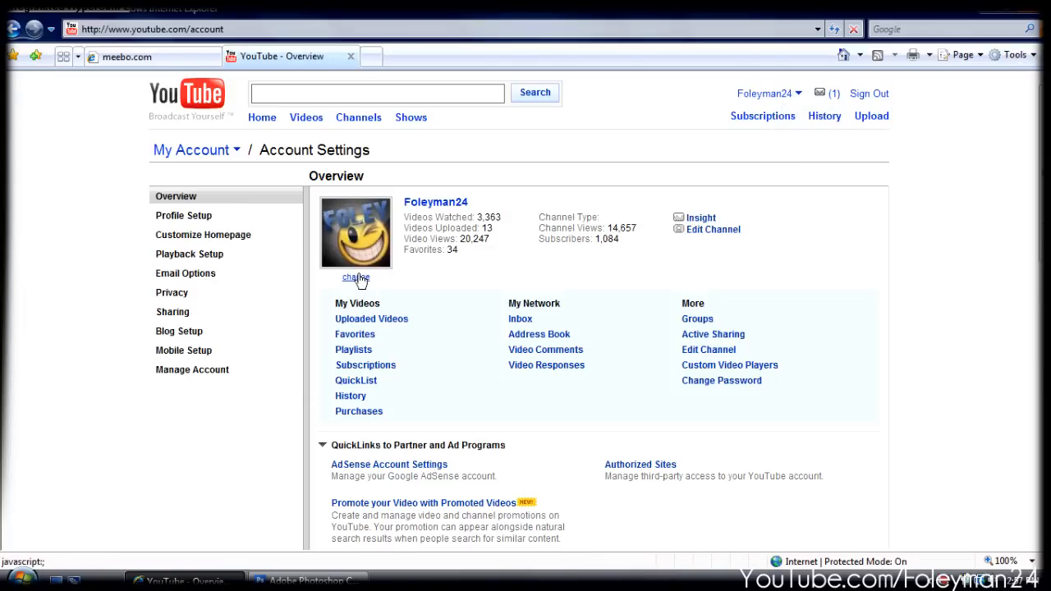
pyautogui.click(355, 278)
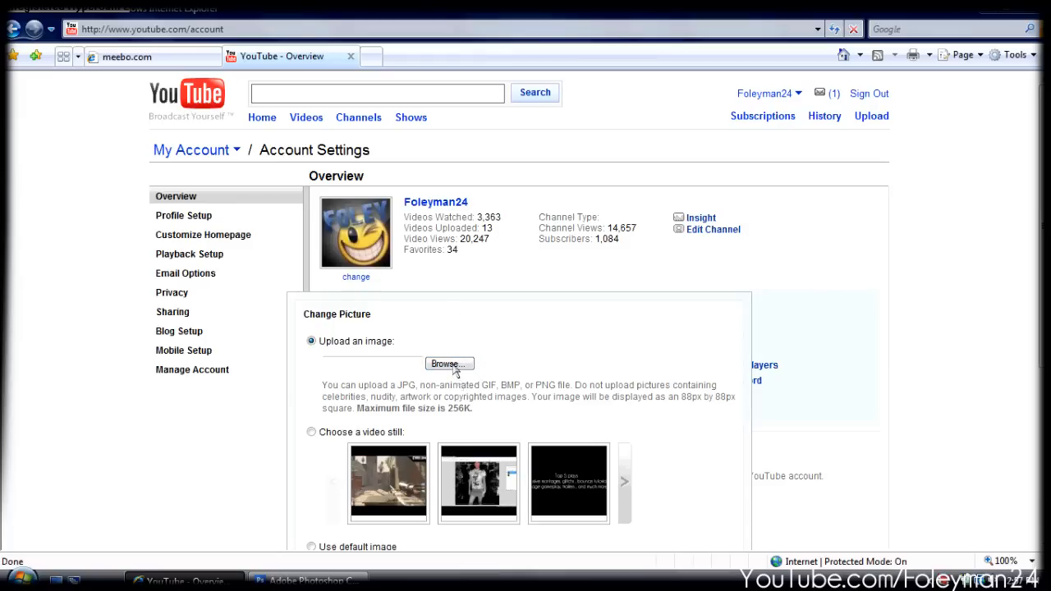
pyautogui.click(449, 364)
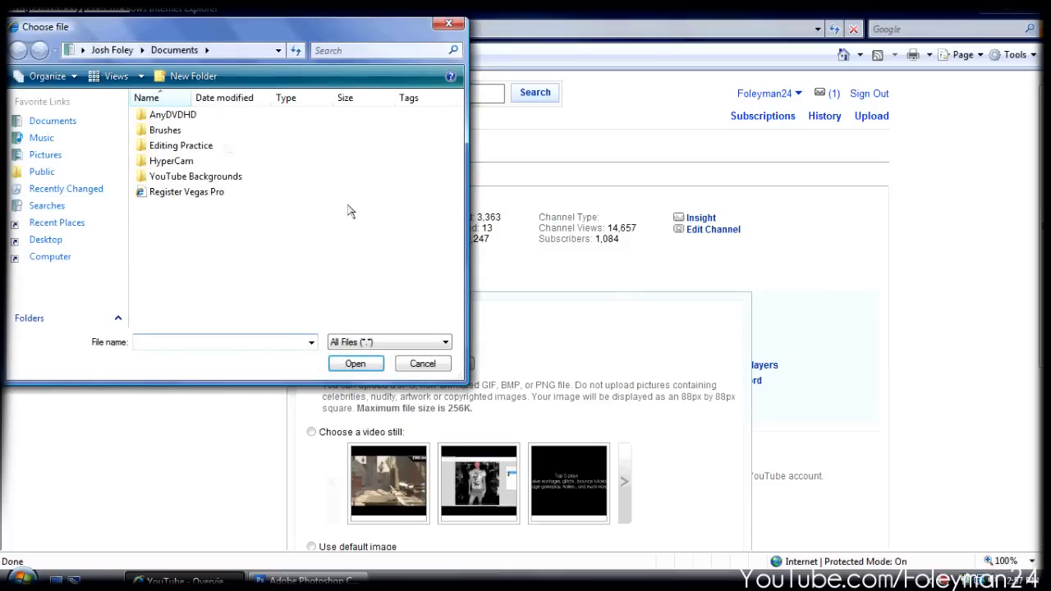
pyautogui.click(422, 363)
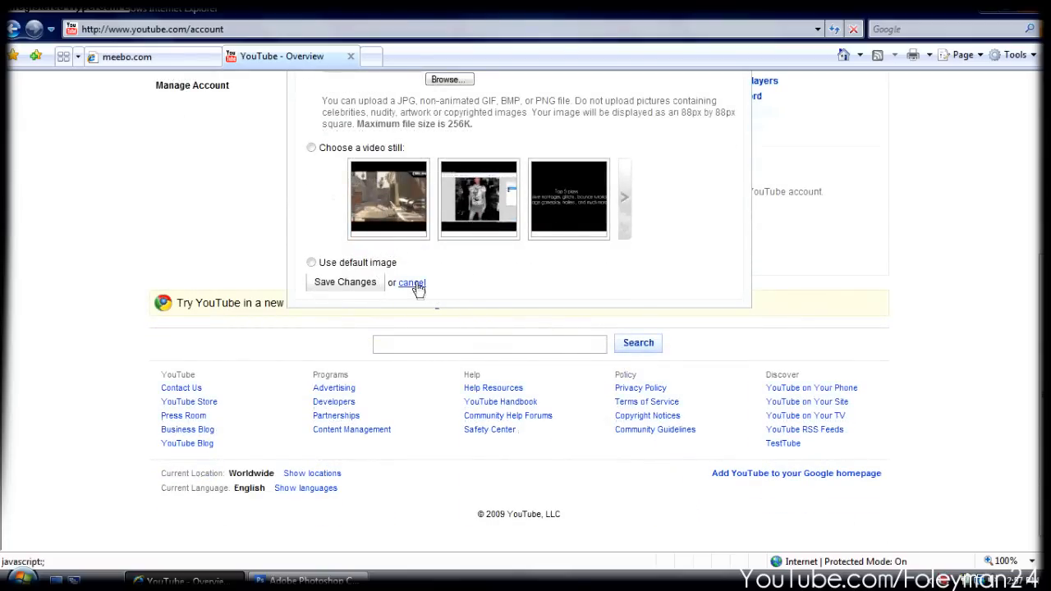
pyautogui.click(410, 283)
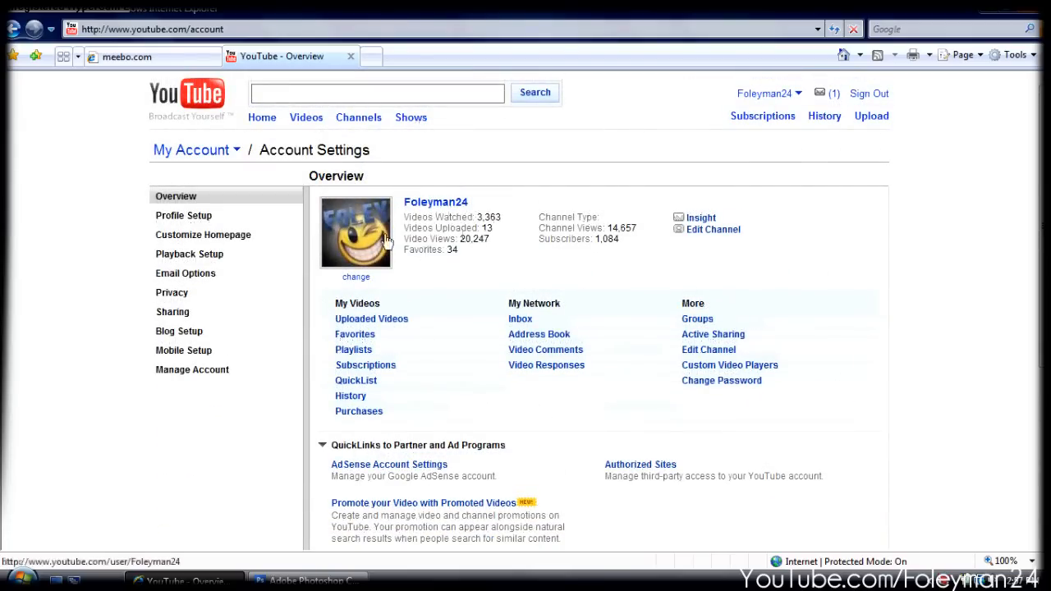